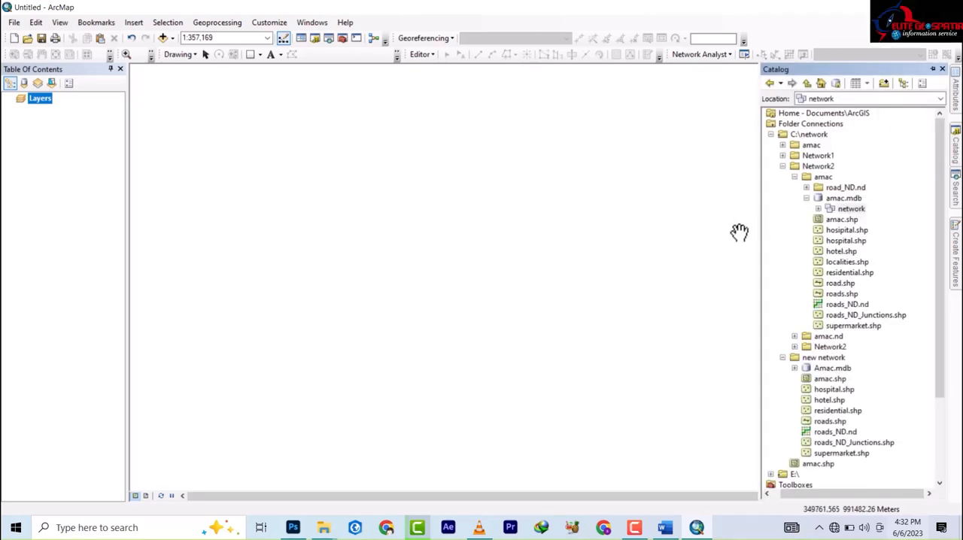
mouse_move(864, 220)
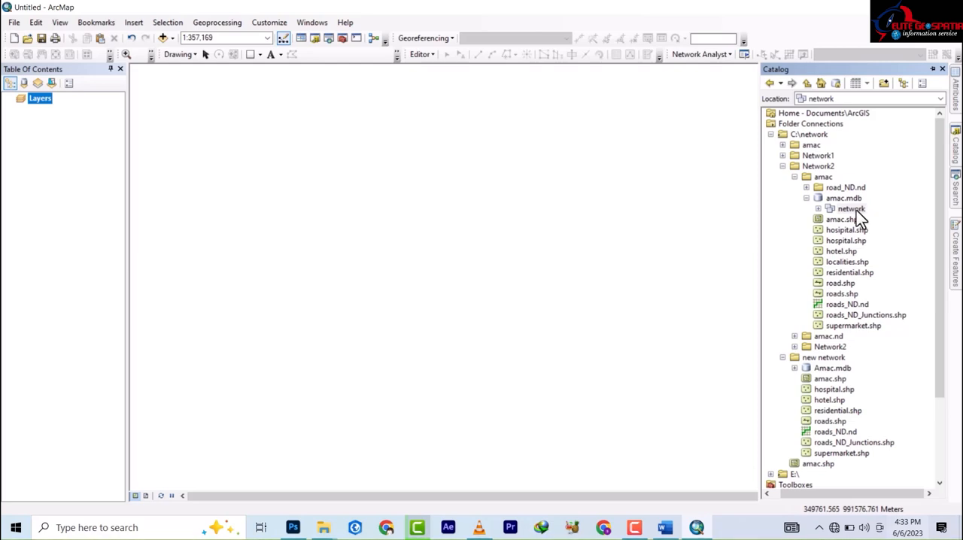
mouse_move(858, 218)
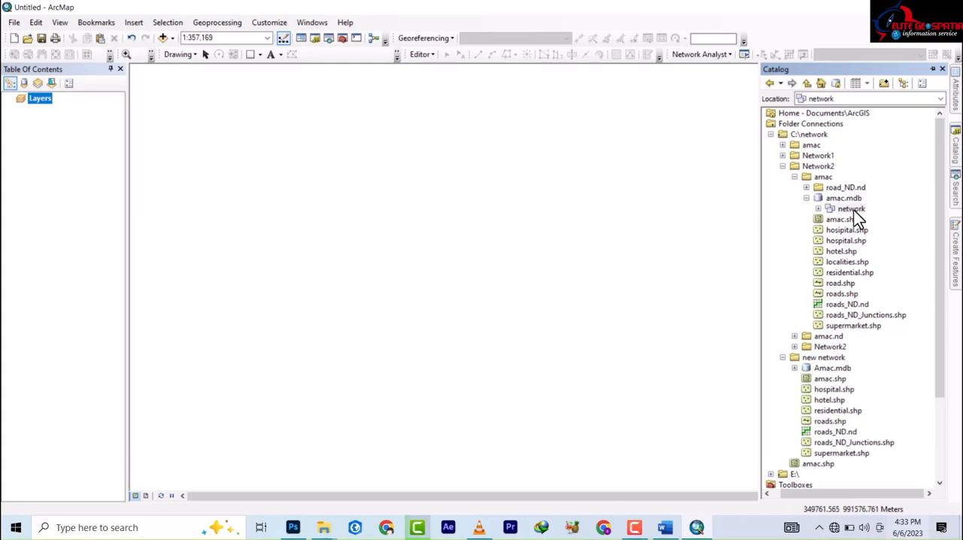
mouse_move(840, 294)
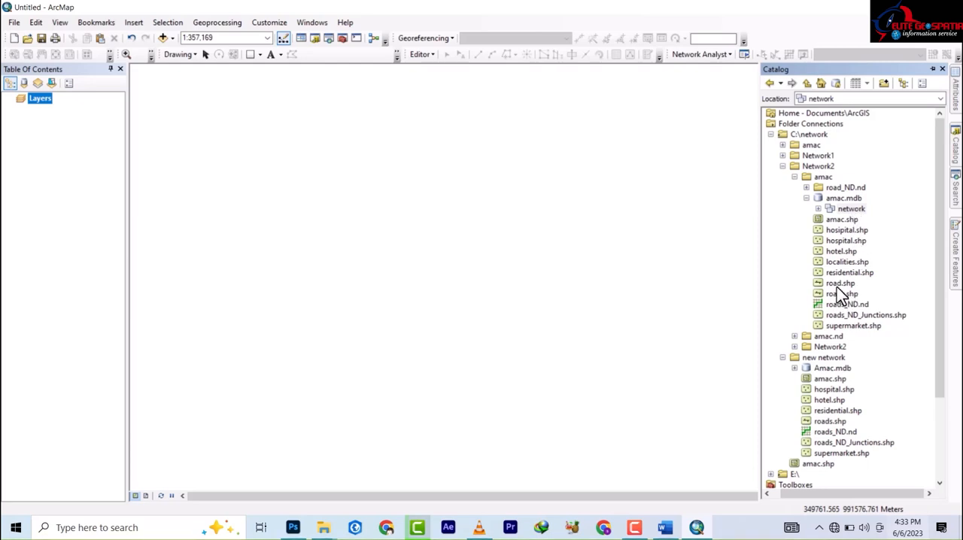
Select amac.mdb in the Catalog and expand its network feature dataset to list its feature classes.
right_click(840, 283)
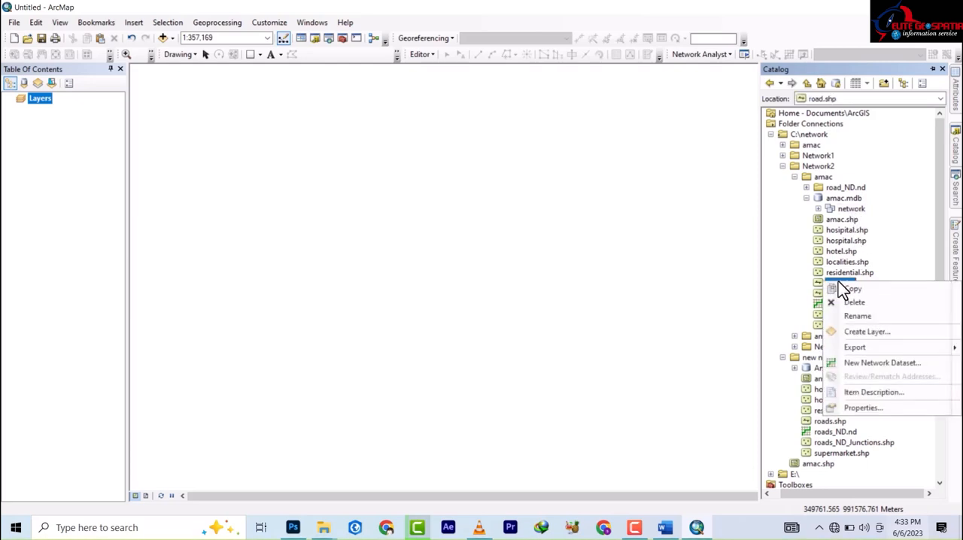
mouse_move(882, 362)
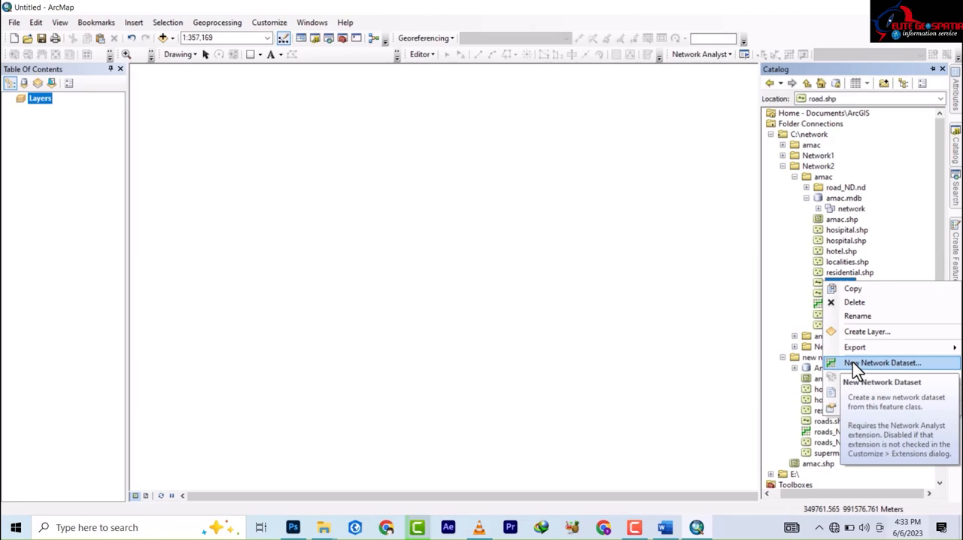
mouse_move(901, 373)
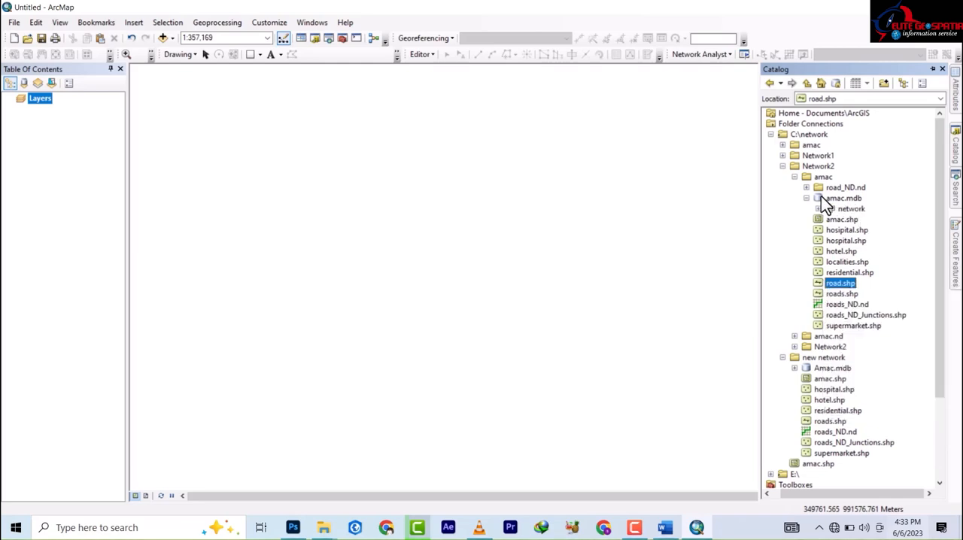
left_click(843, 199)
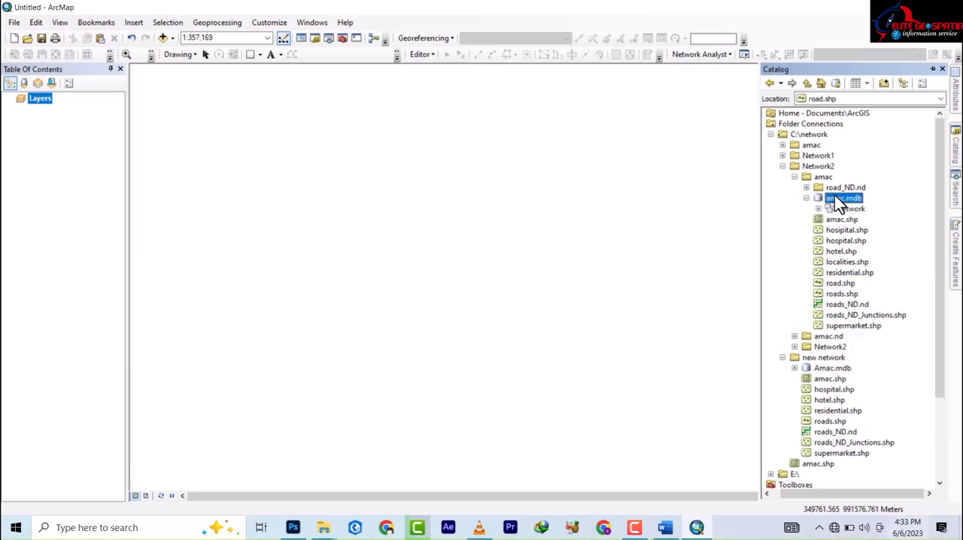
right_click(844, 199)
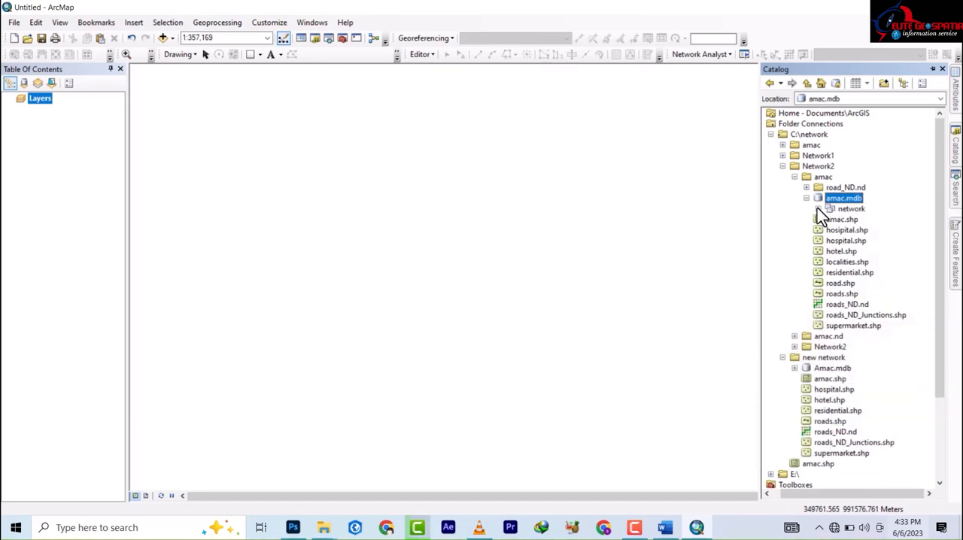
left_click(831, 208)
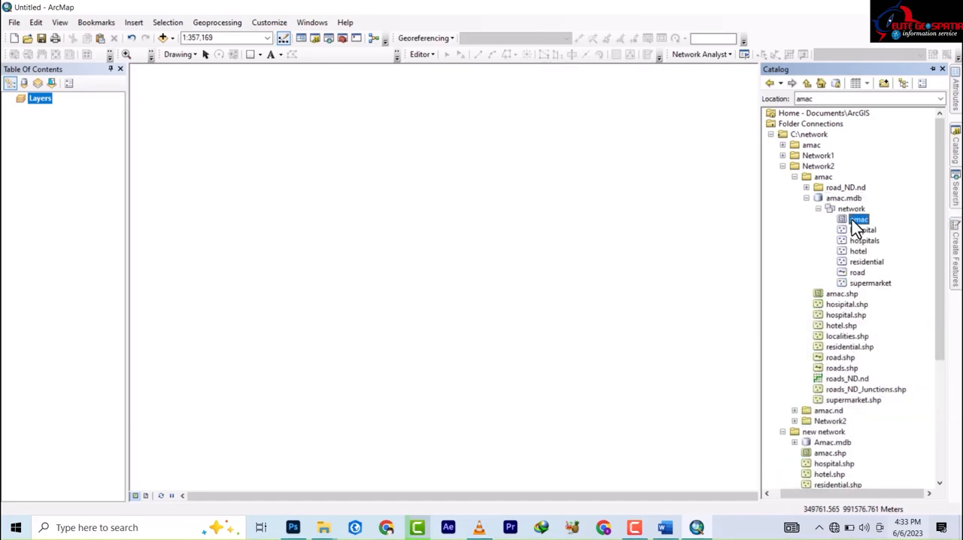
right_click(859, 220)
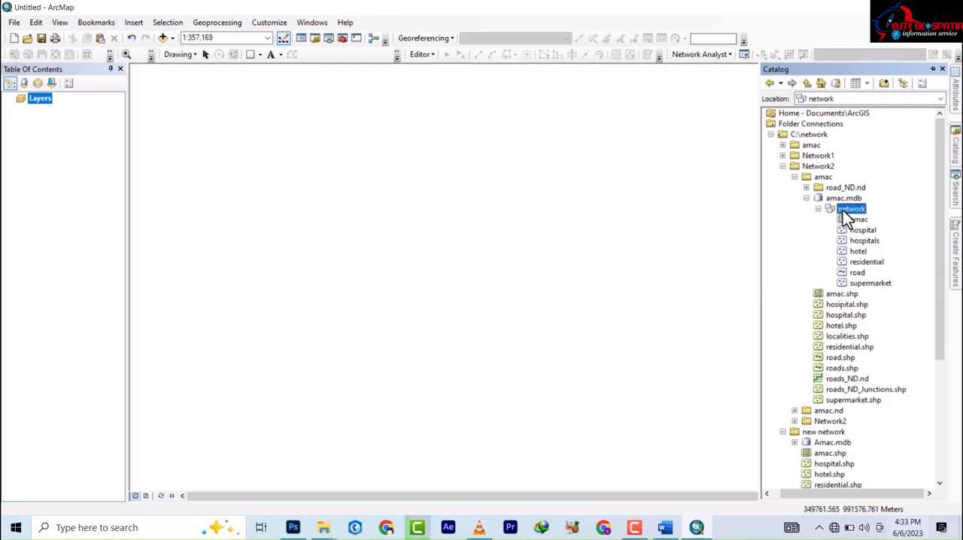
Launch the New Network Dataset wizard from the network feature dataset, proposing network_ND.
right_click(850, 208)
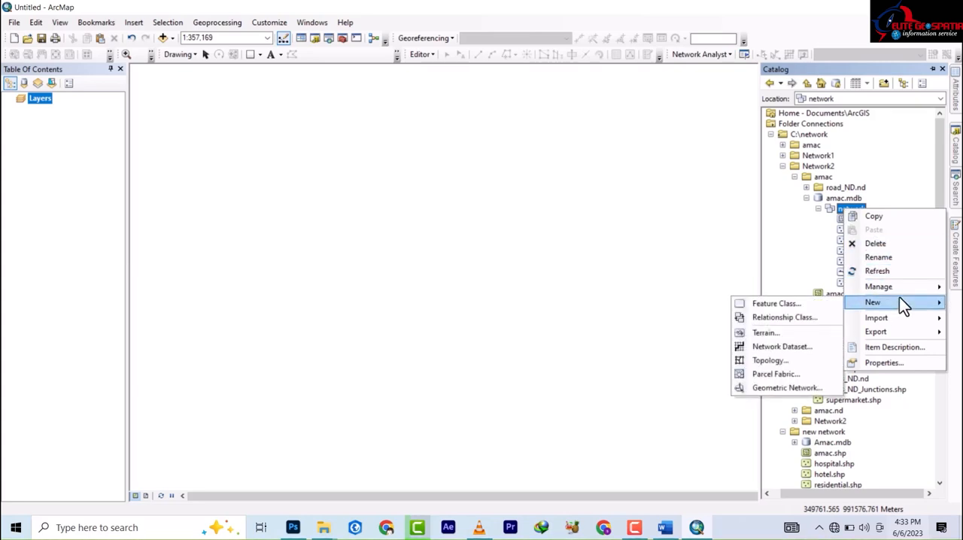
mouse_move(770, 360)
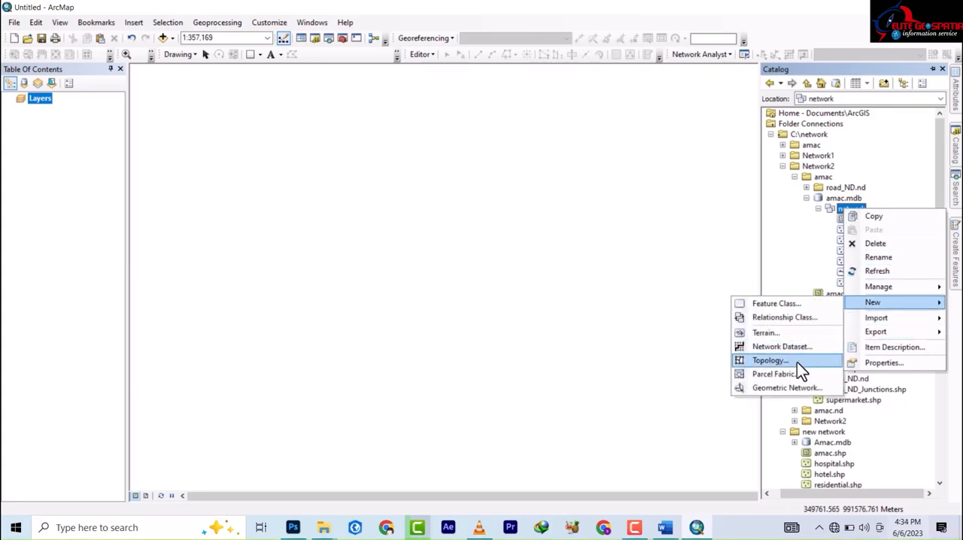
mouse_move(781, 346)
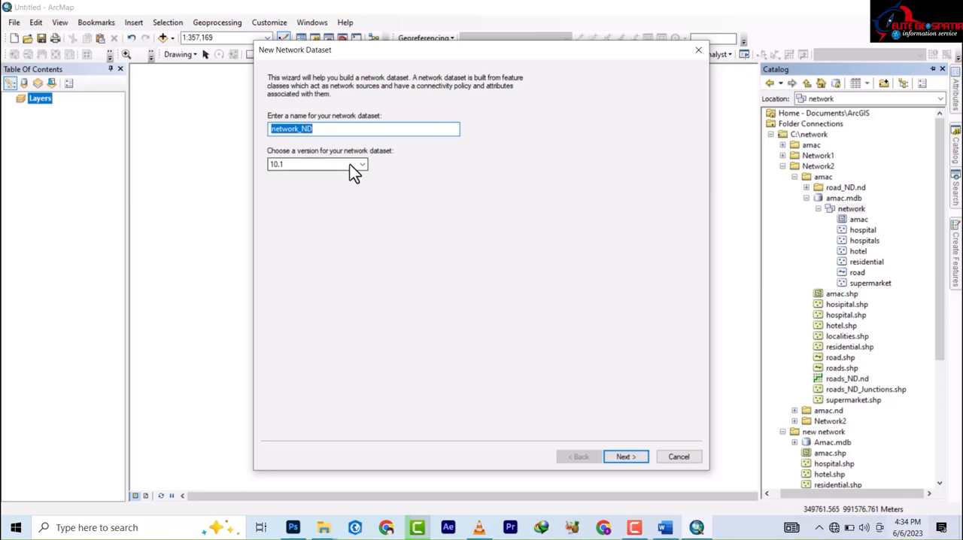
mouse_move(846, 369)
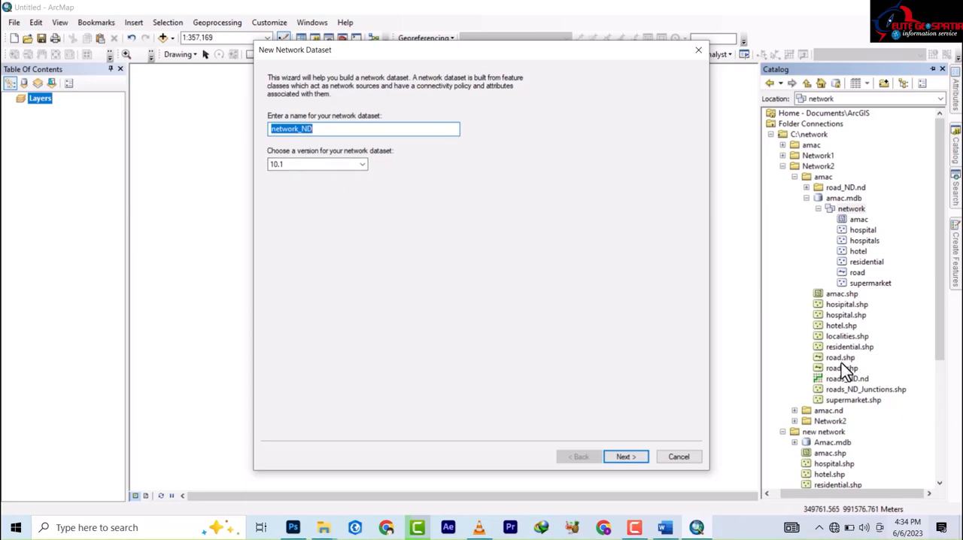
mouse_move(888, 395)
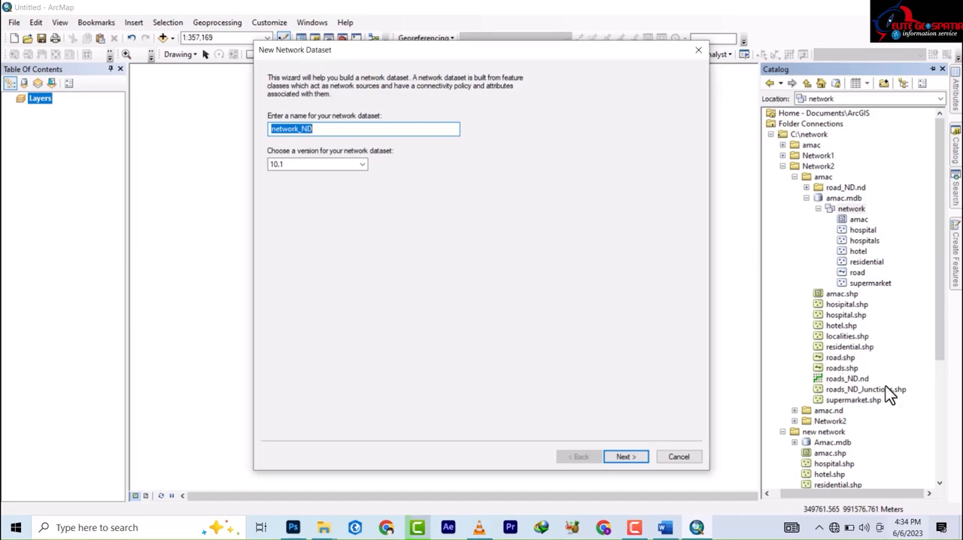
mouse_move(565, 69)
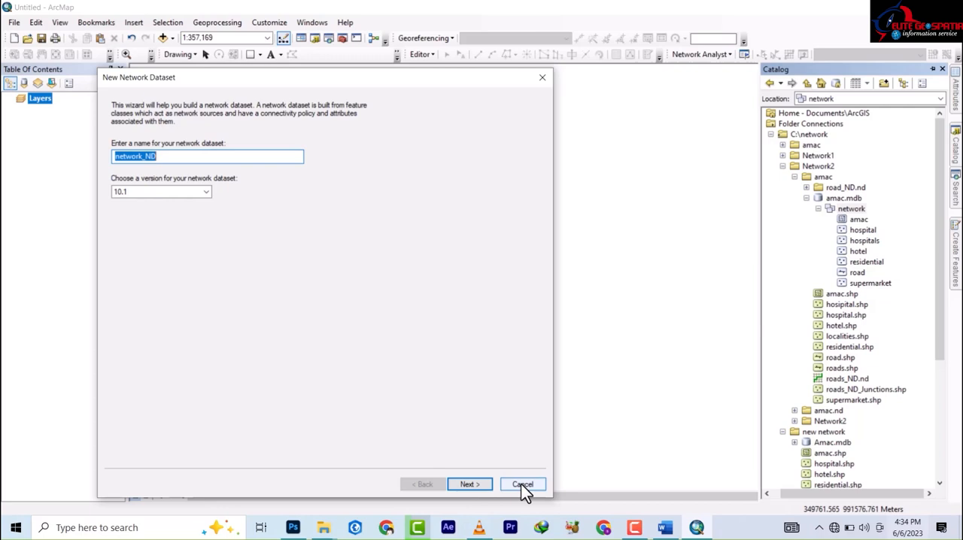
Cancel the network_ND wizard, start and cancel a roads_ND wizard from roads.shp.
left_click(522, 485)
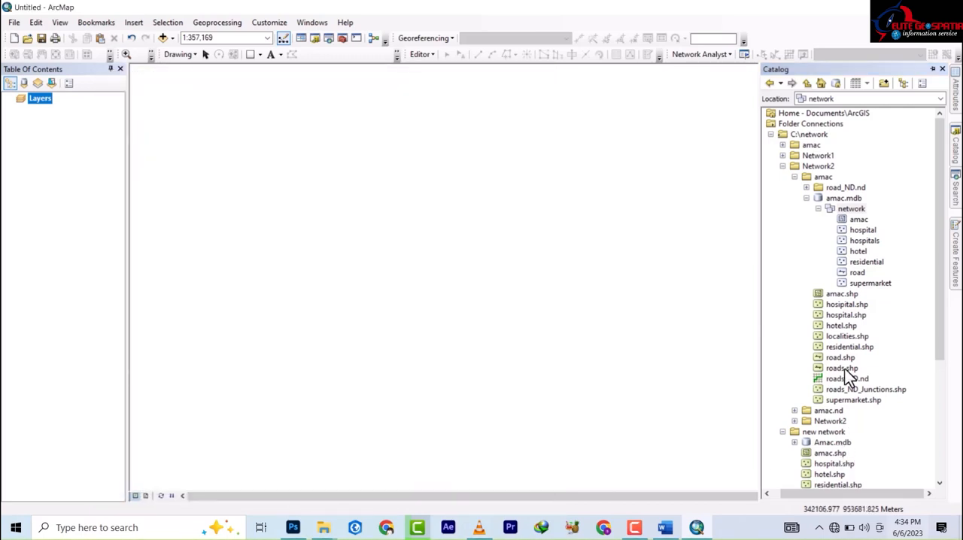
right_click(840, 369)
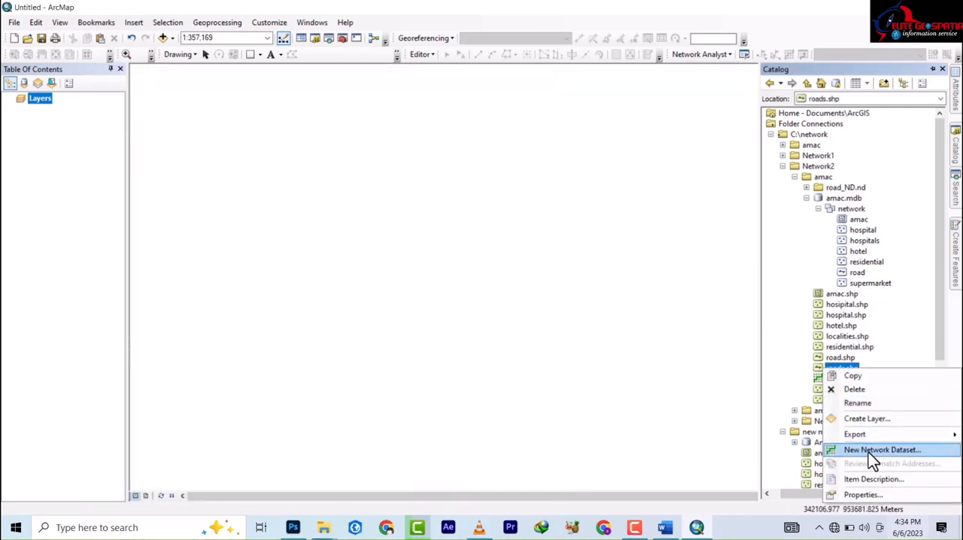
left_click(882, 449)
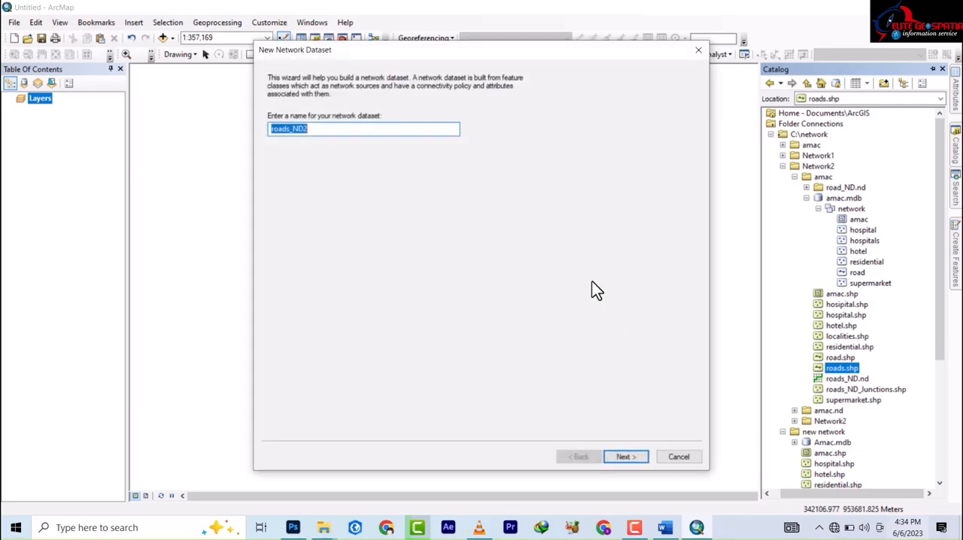
mouse_move(384, 339)
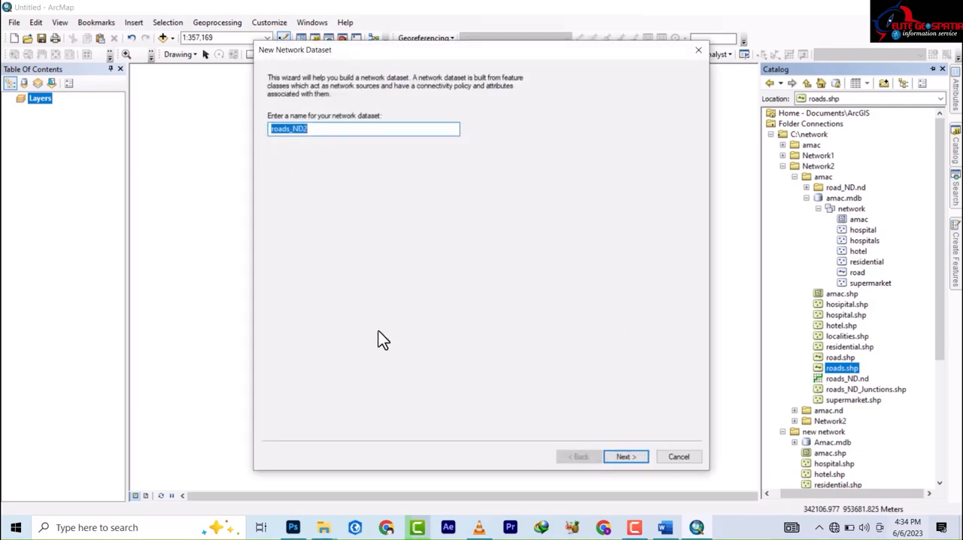
mouse_move(610, 433)
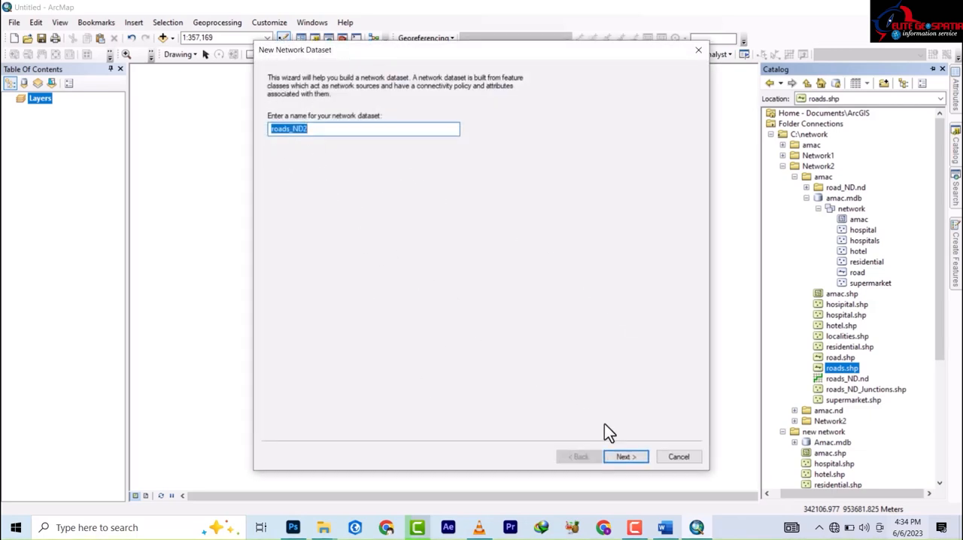
left_click(677, 458)
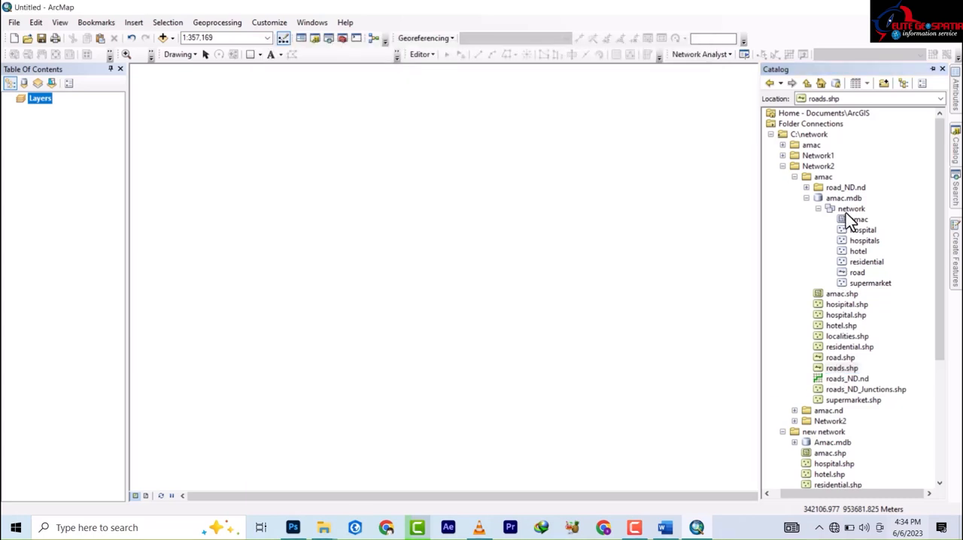
Reopen the New Network Dataset wizard for network, named network_ND, keeping version 10.1.
right_click(852, 208)
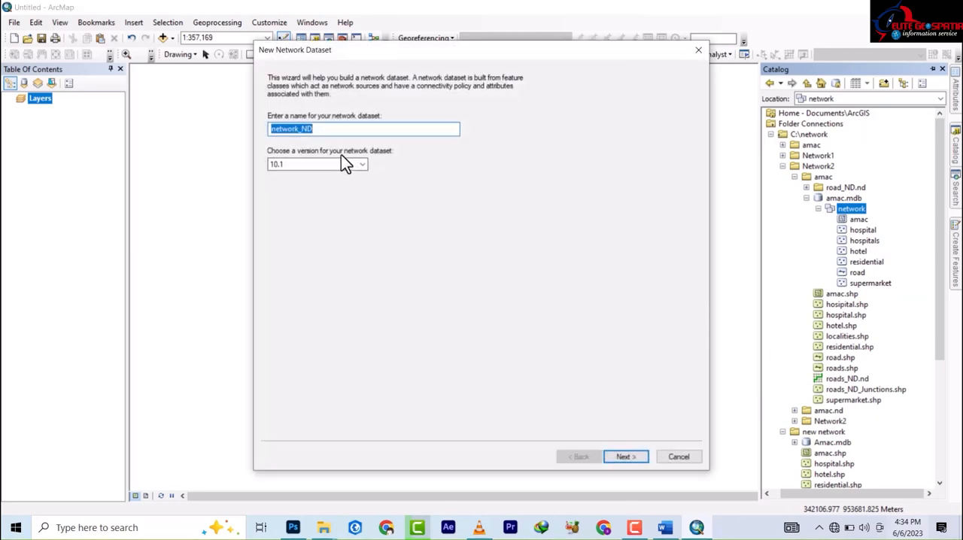
left_click(361, 164)
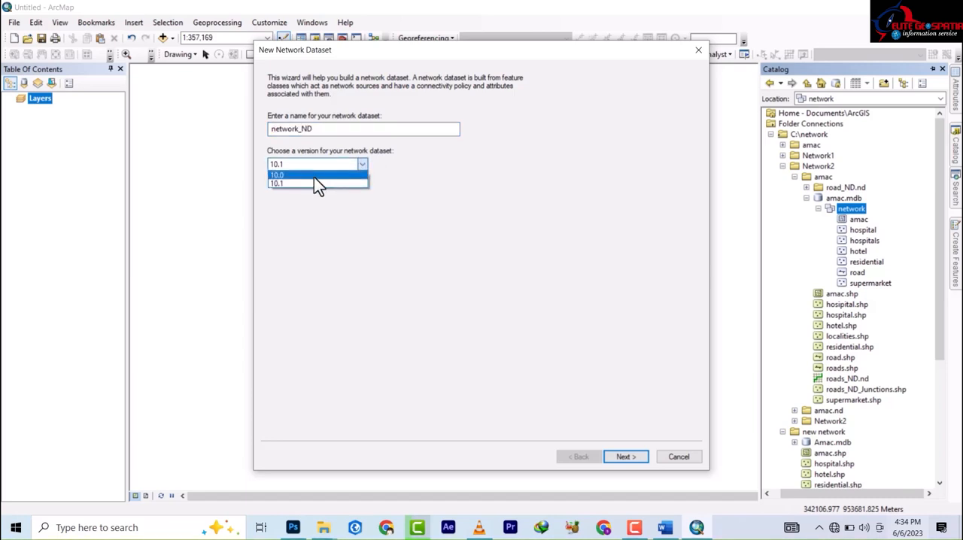
left_click(279, 175)
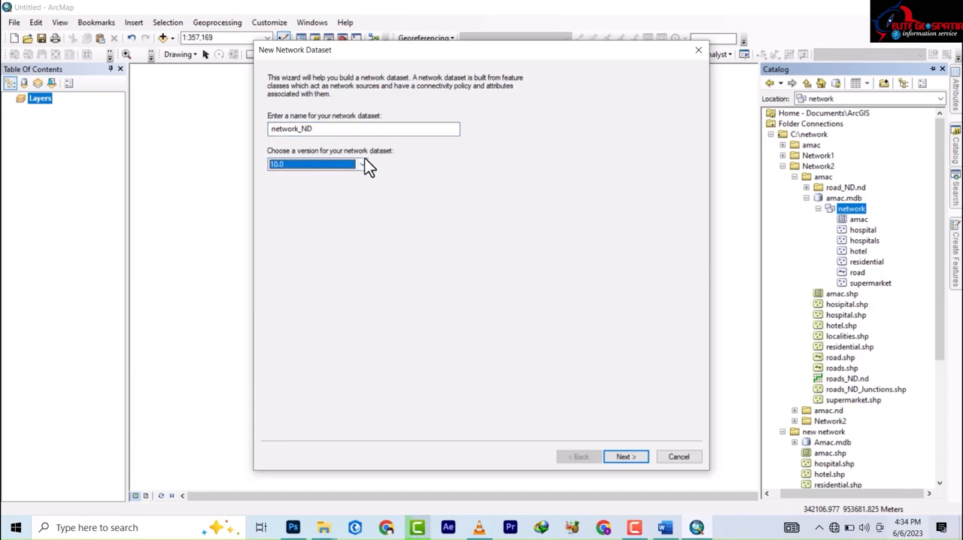
left_click(361, 164)
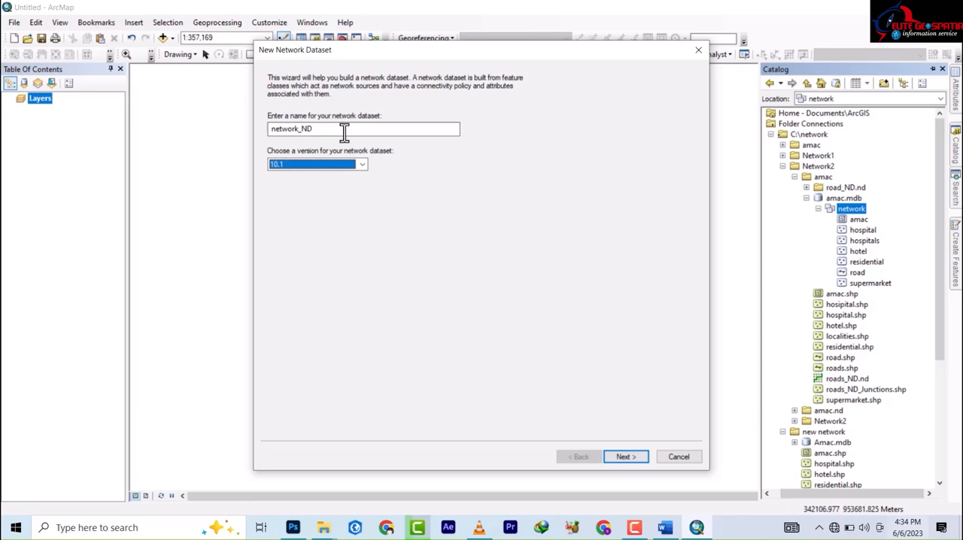
mouse_move(639, 479)
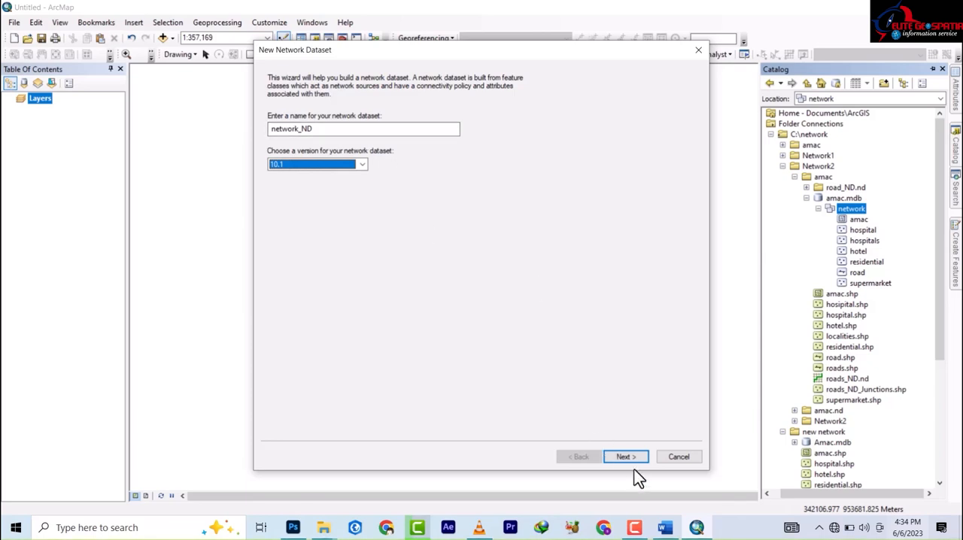
Choose road as the only participating feature class and continue to turn modelling.
left_click(626, 457)
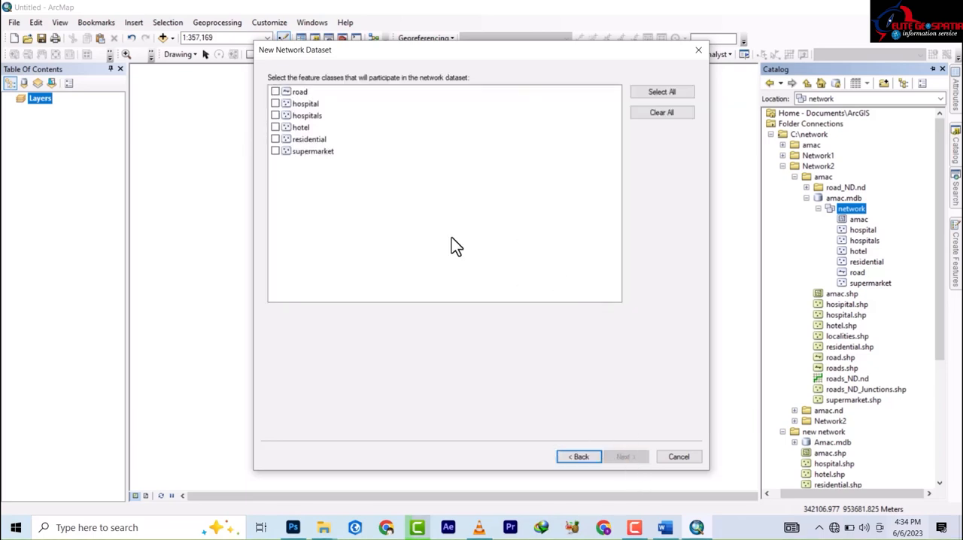
mouse_move(388, 218)
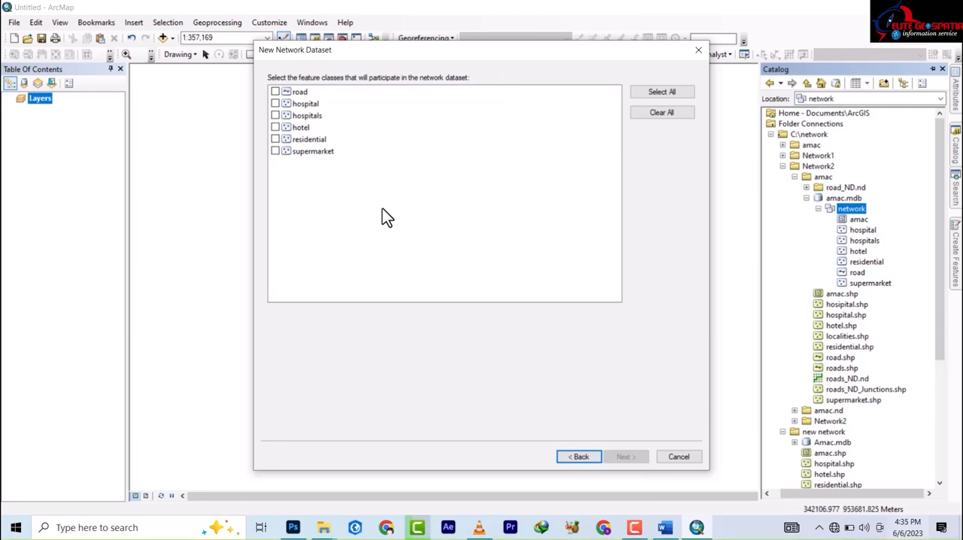
mouse_move(352, 196)
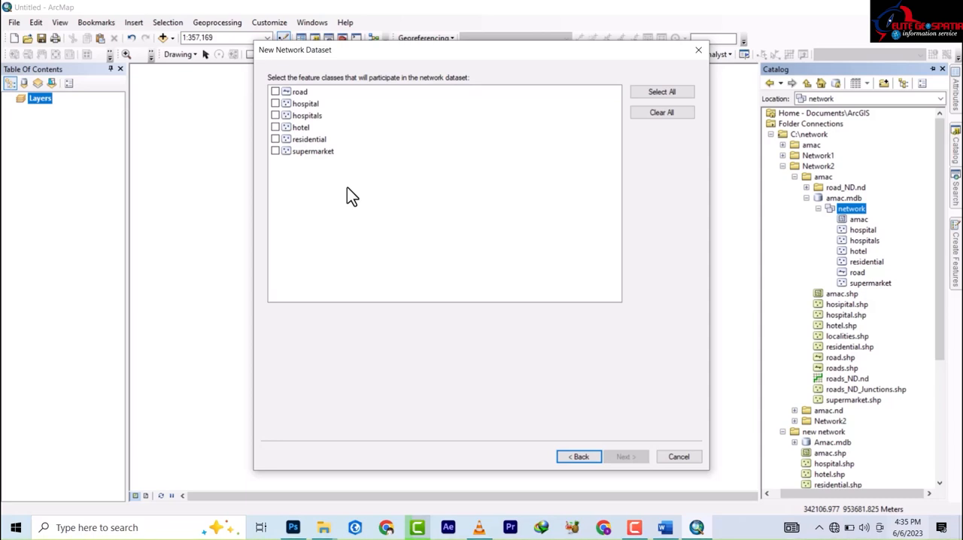
mouse_move(292, 89)
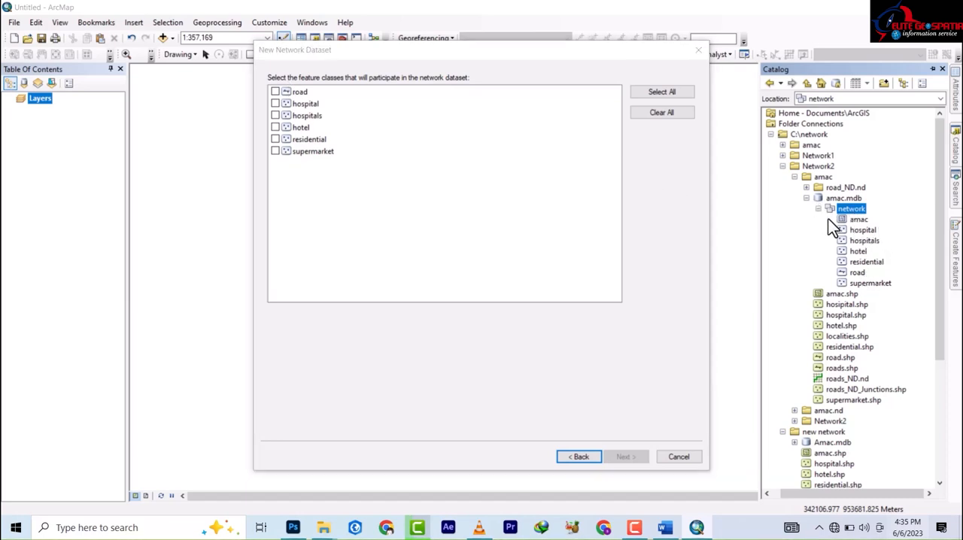
mouse_move(861, 228)
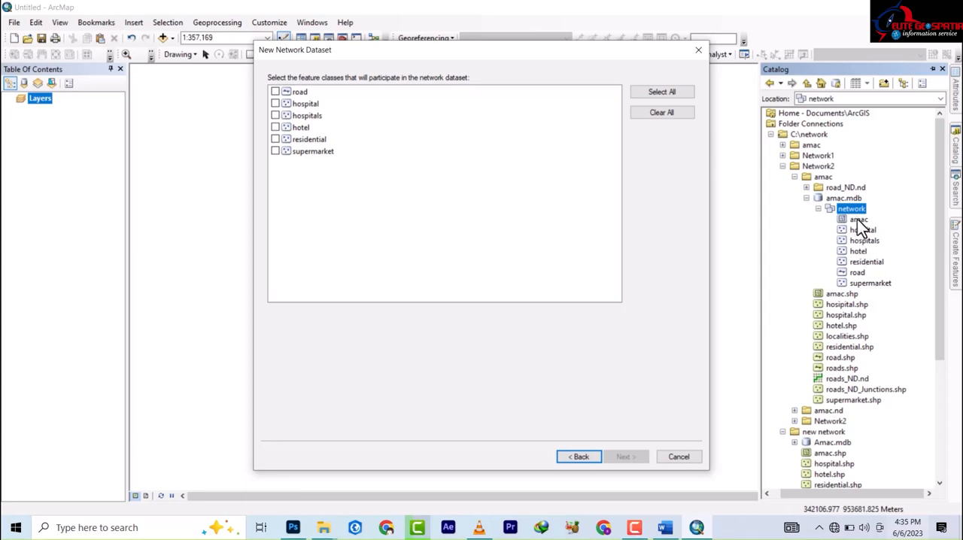
mouse_move(861, 262)
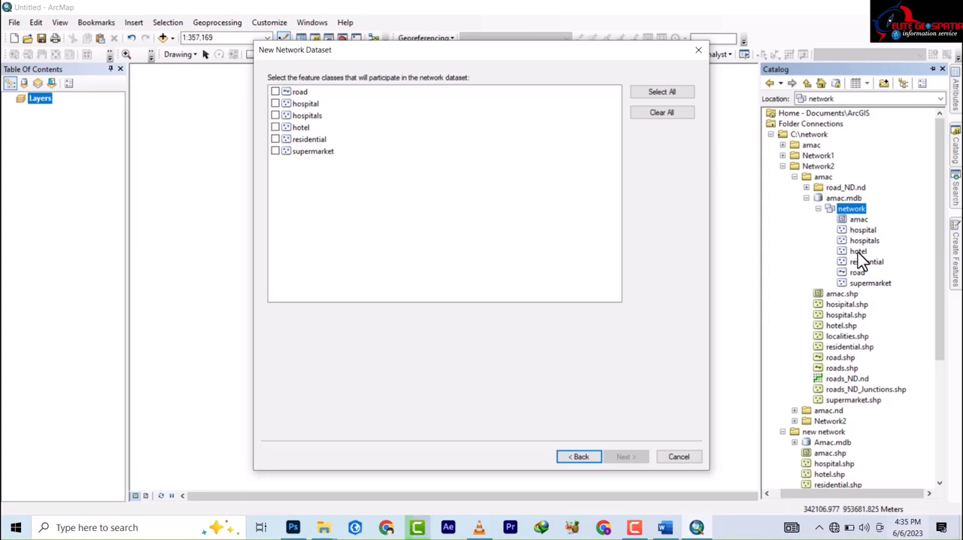
mouse_move(392, 163)
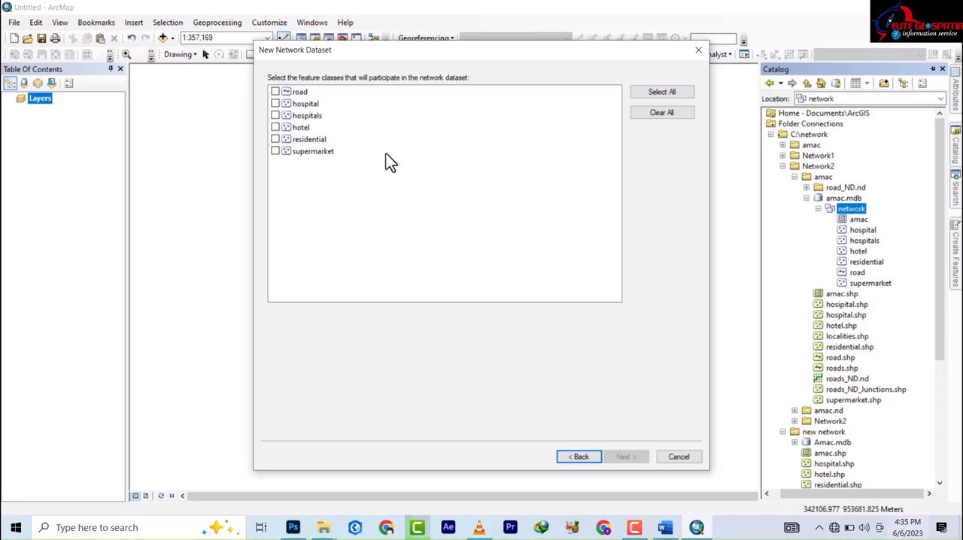
mouse_move(280, 183)
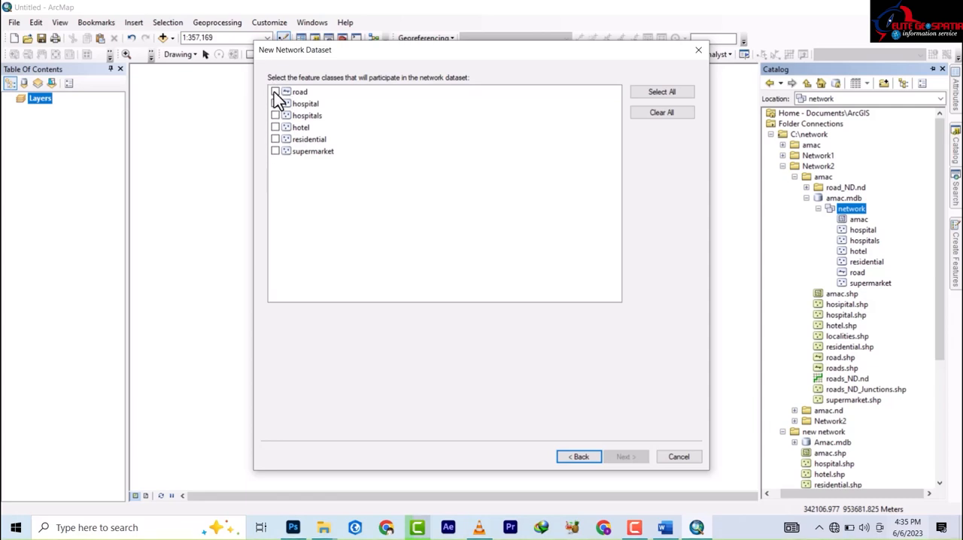
left_click(276, 90)
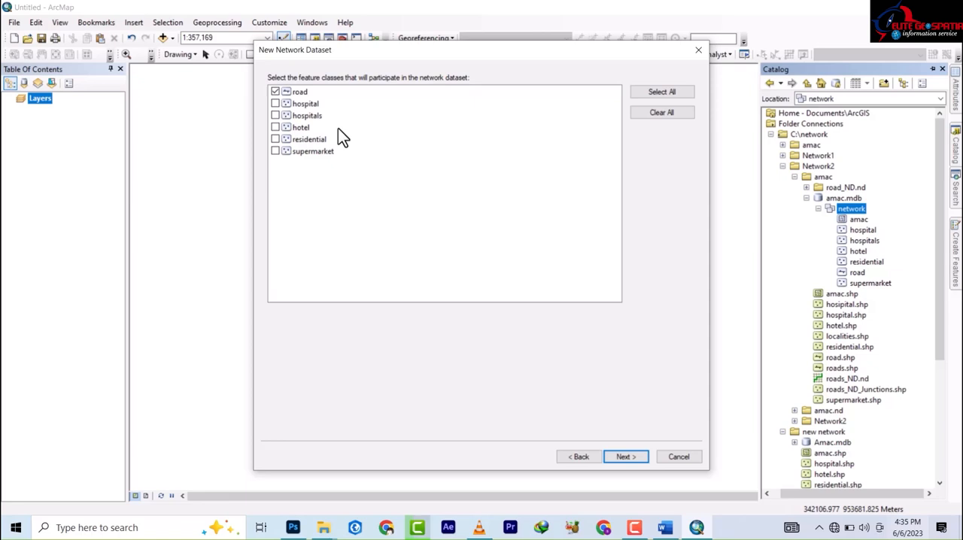
mouse_move(801, 439)
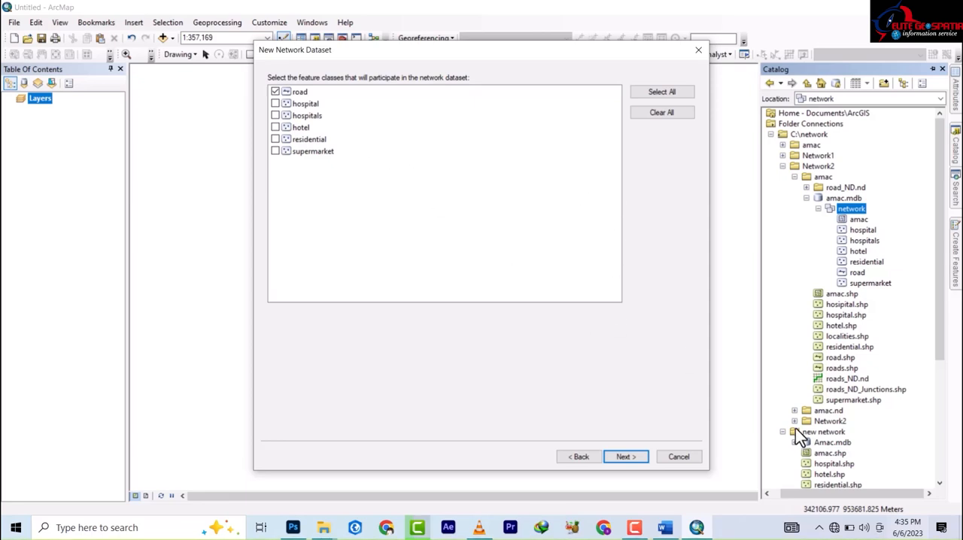
mouse_move(849, 368)
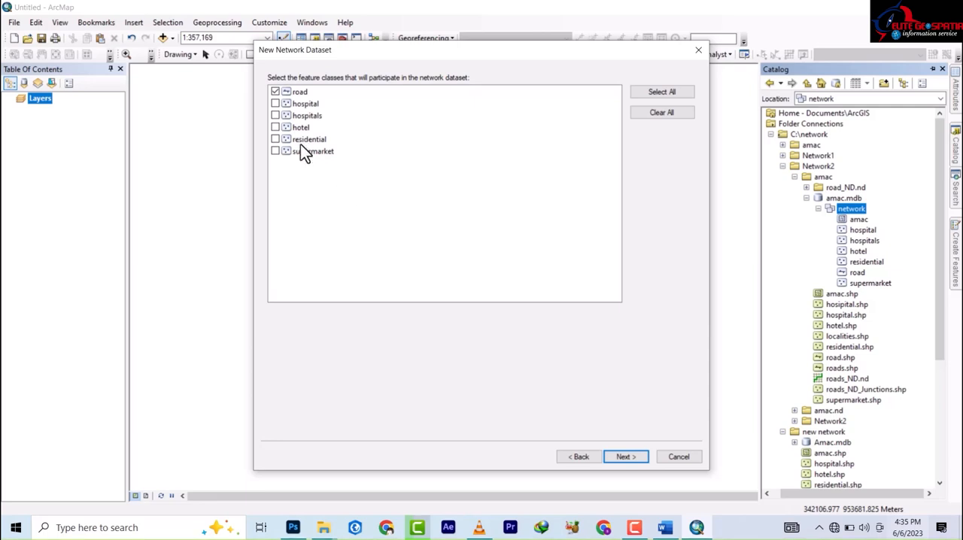
left_click(627, 457)
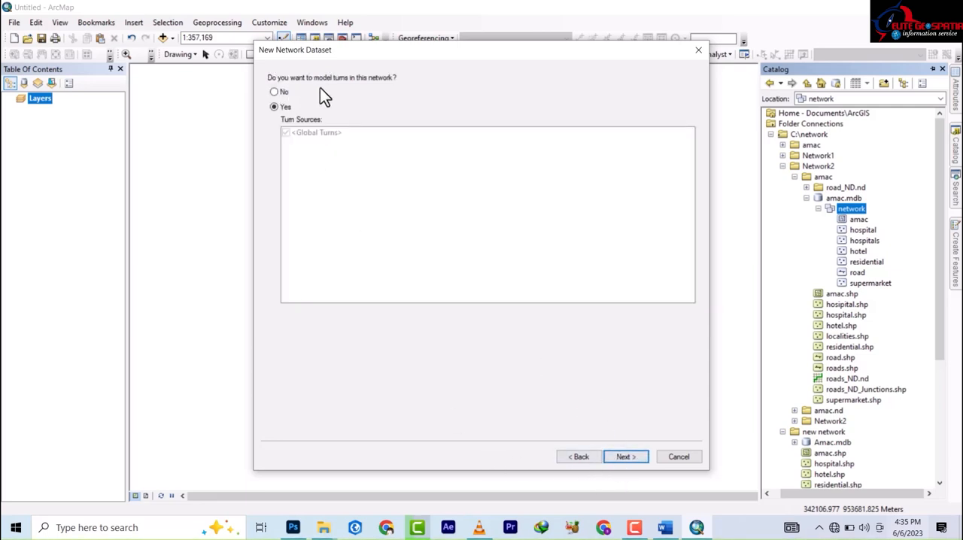
mouse_move(360, 97)
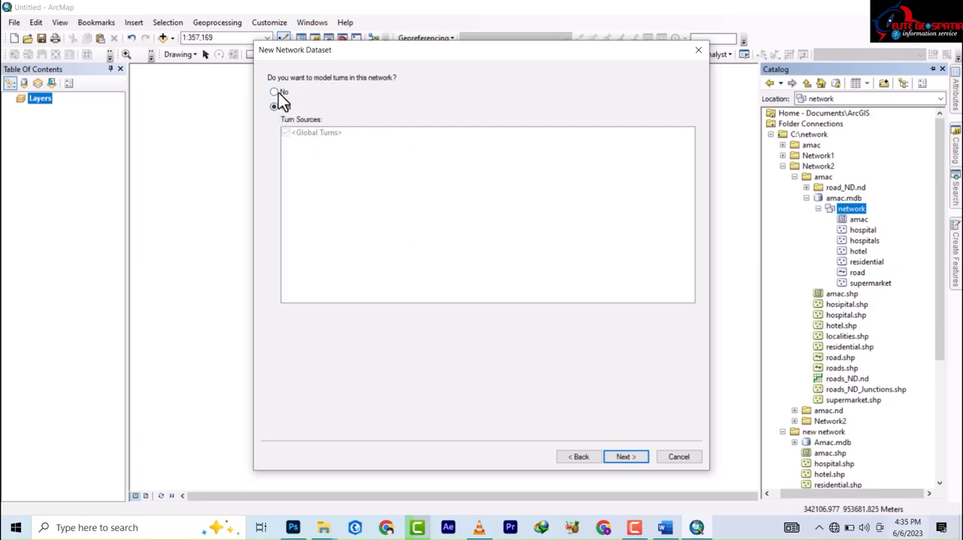
Accept default turns and choose no elevation model for the network.
left_click(624, 458)
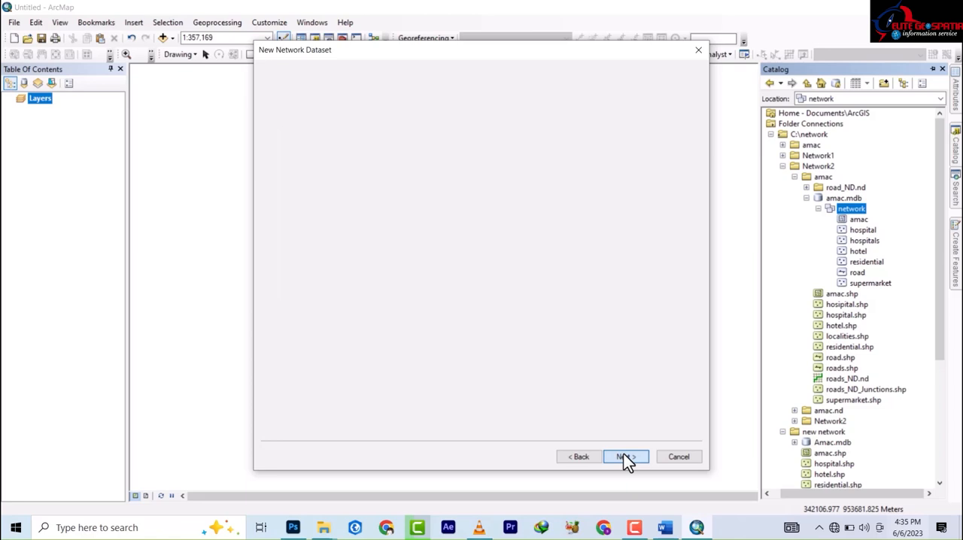
left_click(623, 458)
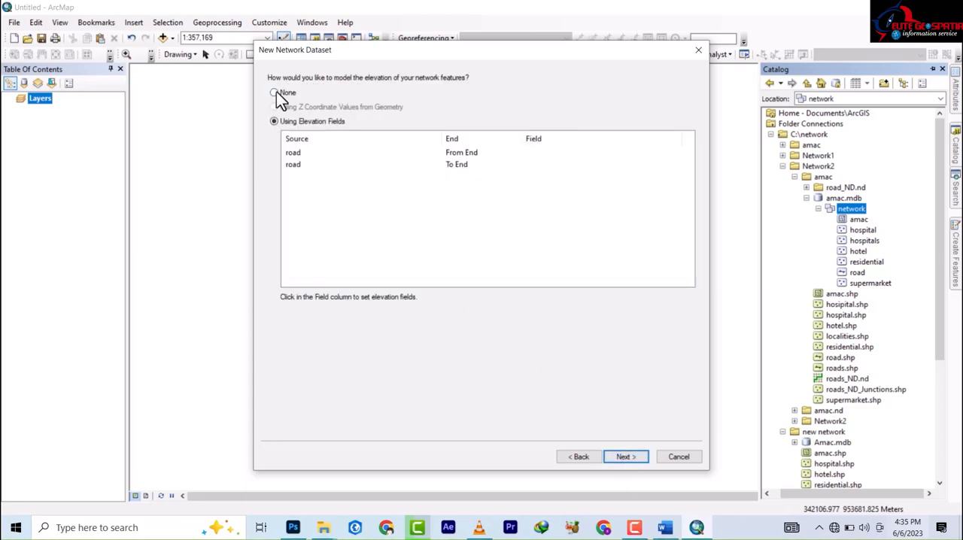
left_click(274, 92)
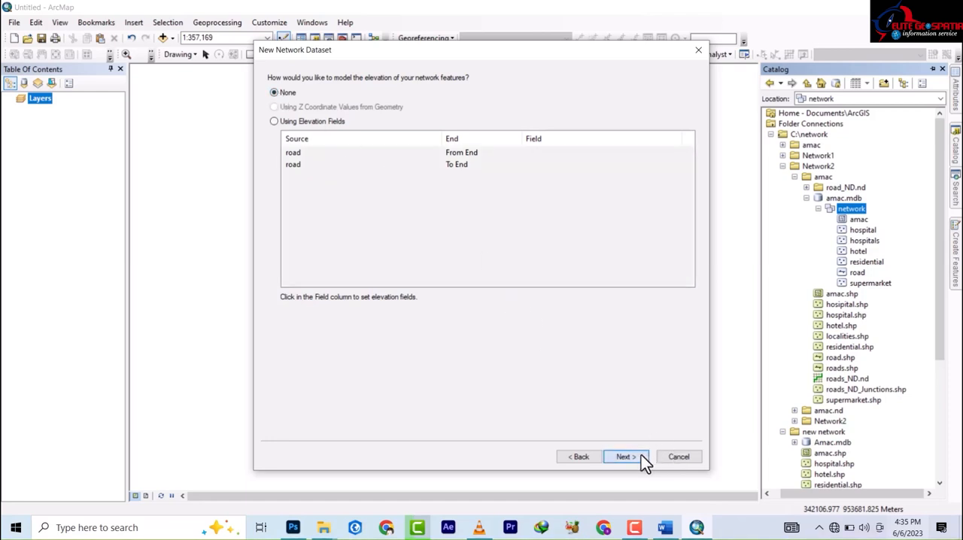
left_click(623, 457)
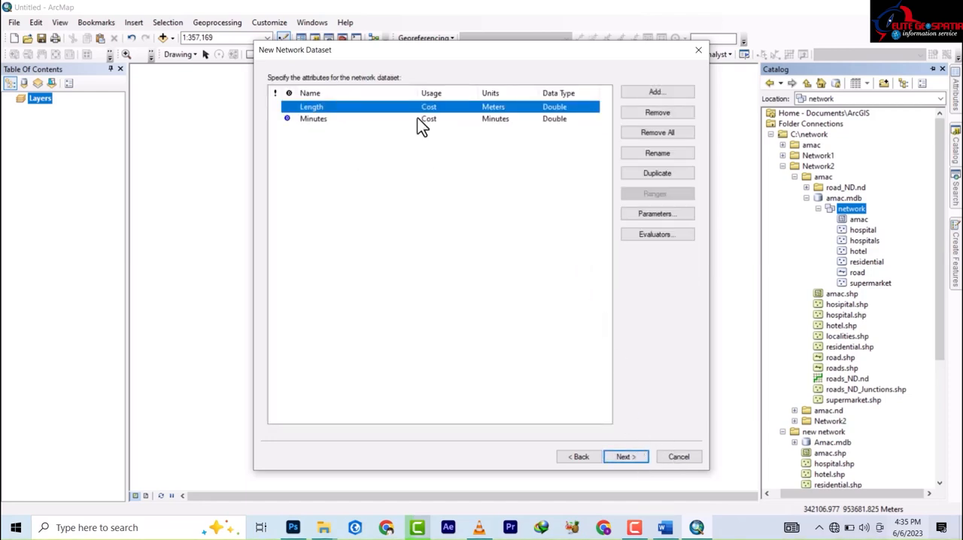
mouse_move(406, 138)
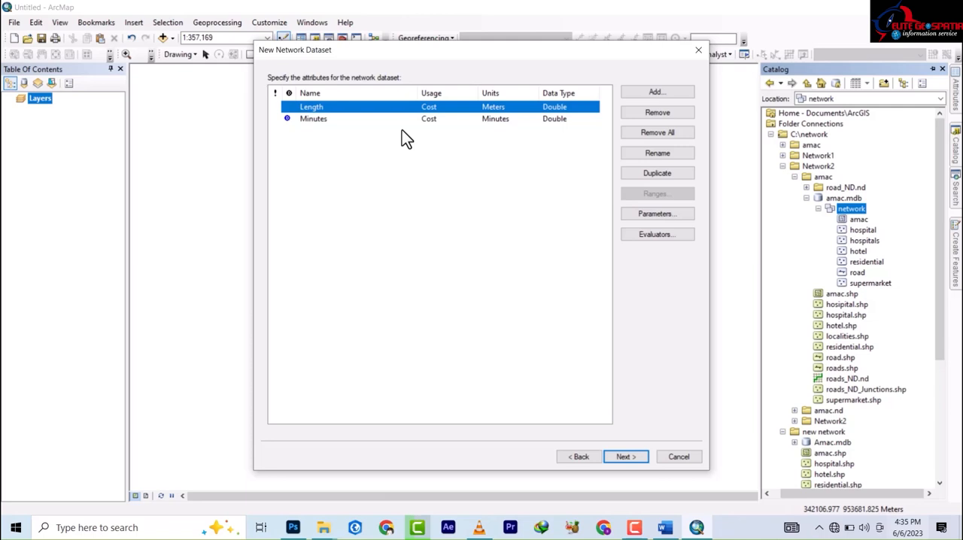
mouse_move(526, 144)
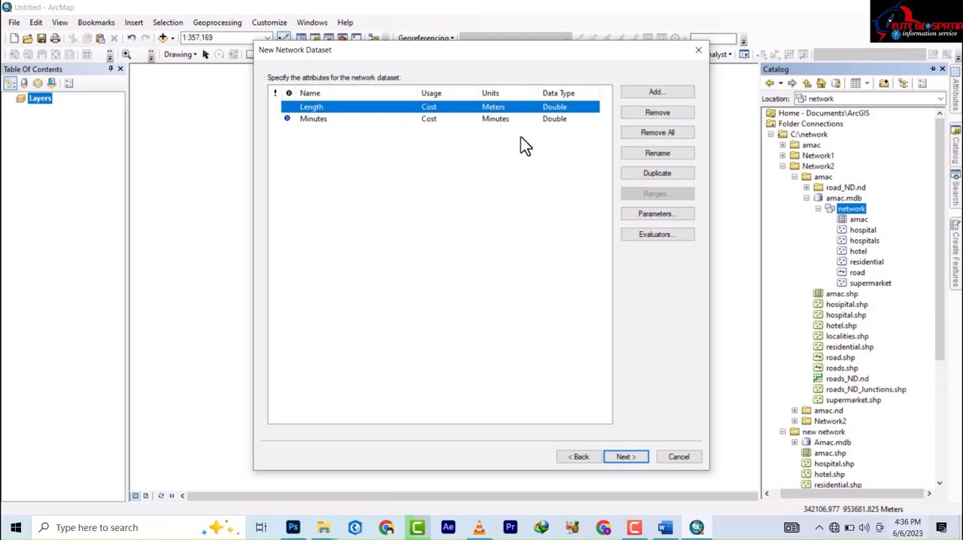
mouse_move(629, 428)
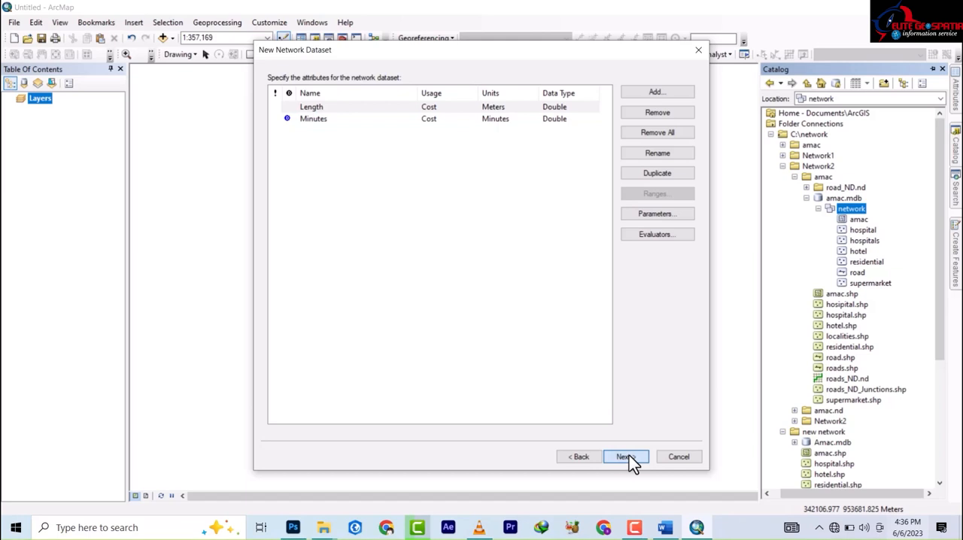
Accept Length and Minutes attributes, decline driving directions, and reach the network_ND summary.
left_click(625, 458)
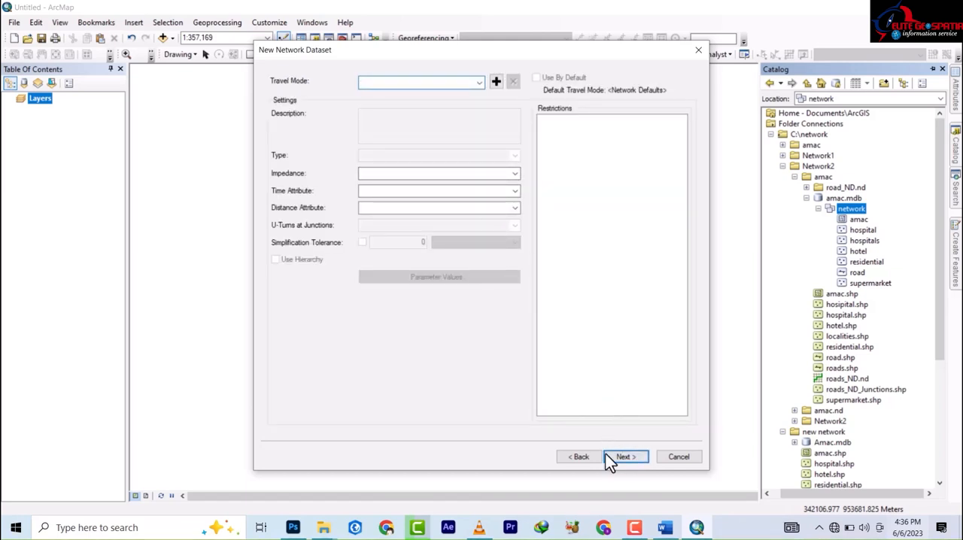
left_click(626, 458)
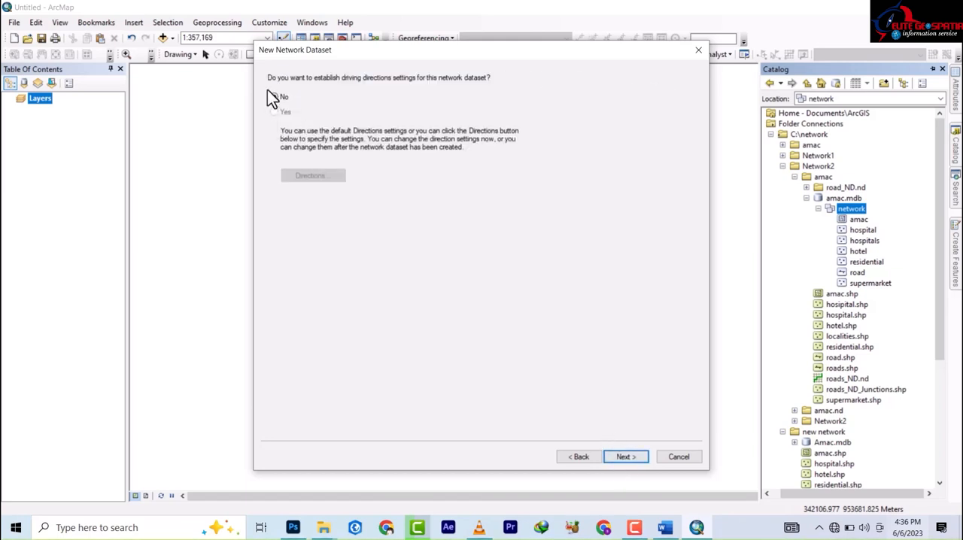
left_click(274, 96)
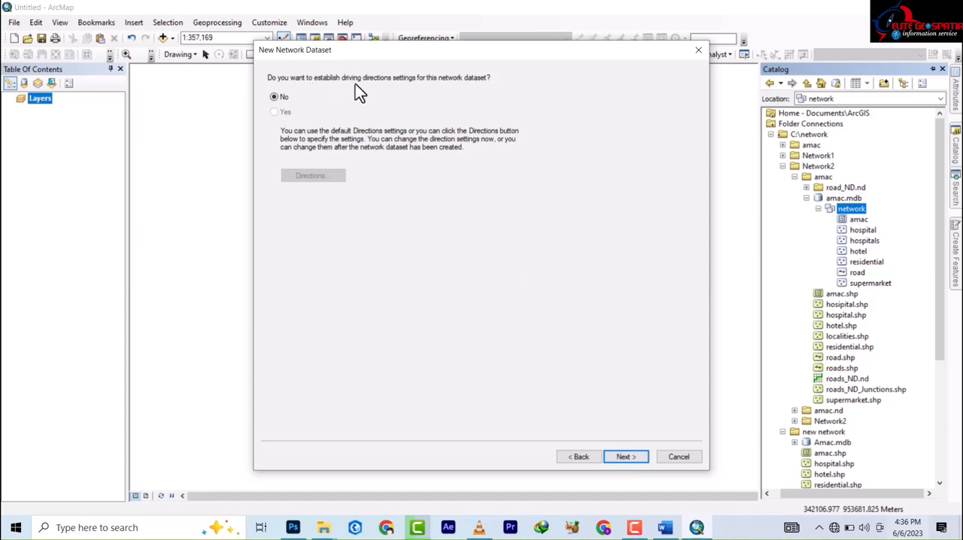
mouse_move(414, 94)
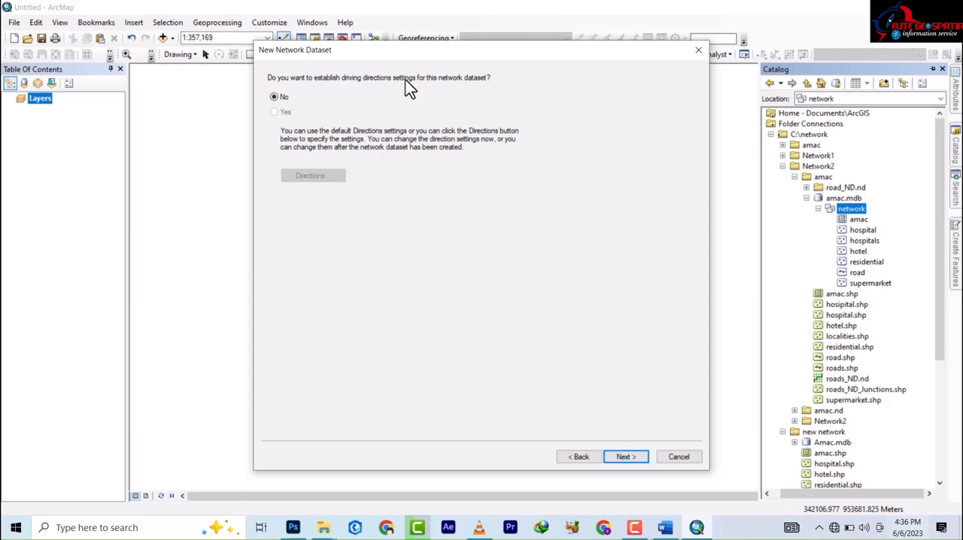
mouse_move(277, 120)
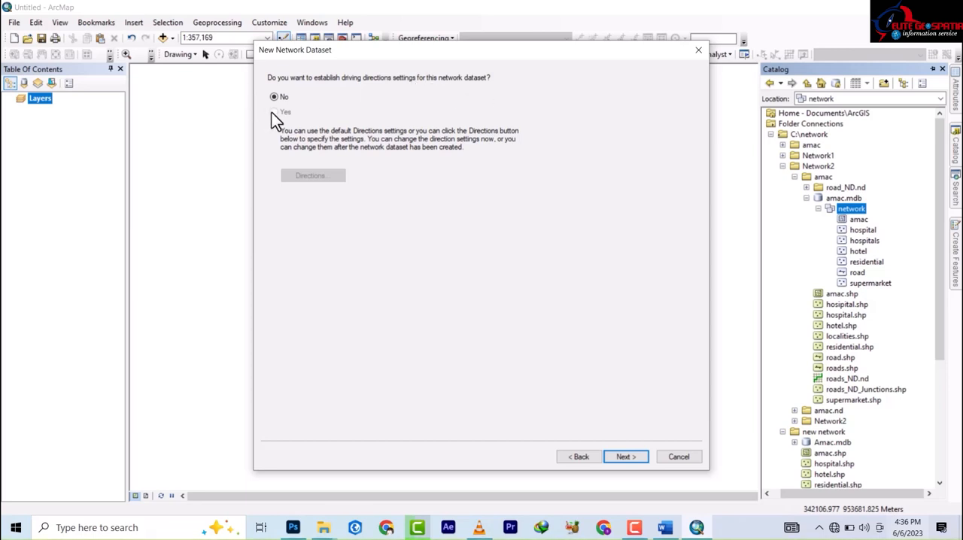
mouse_move(294, 143)
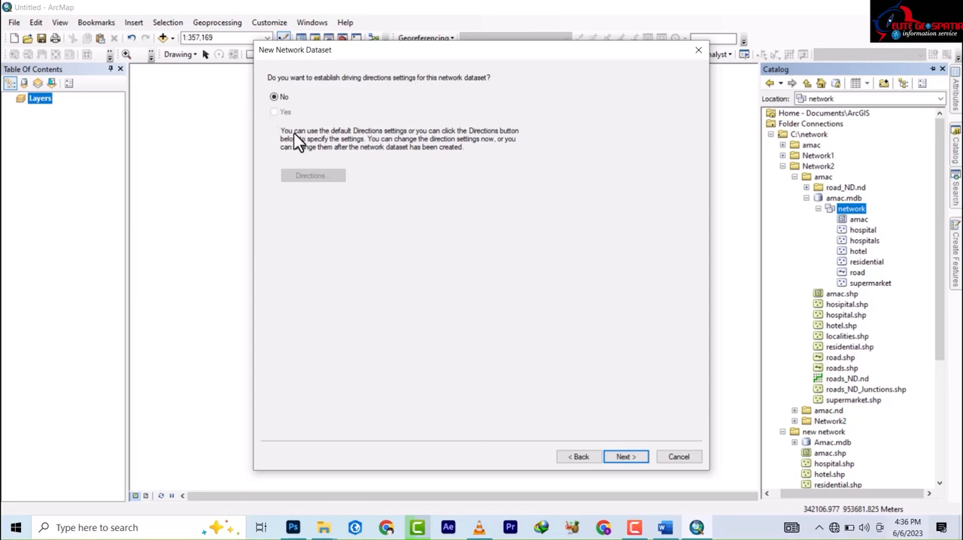
mouse_move(440, 143)
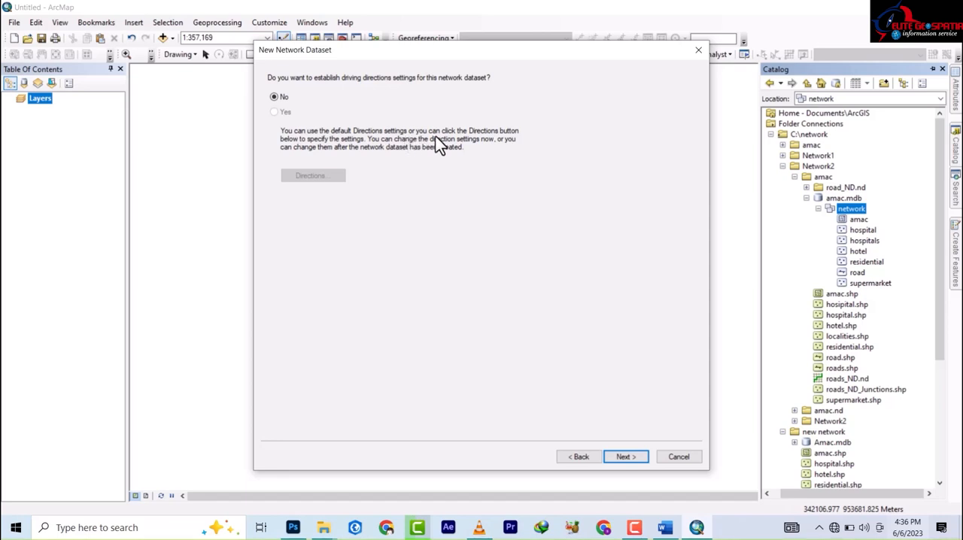
mouse_move(503, 145)
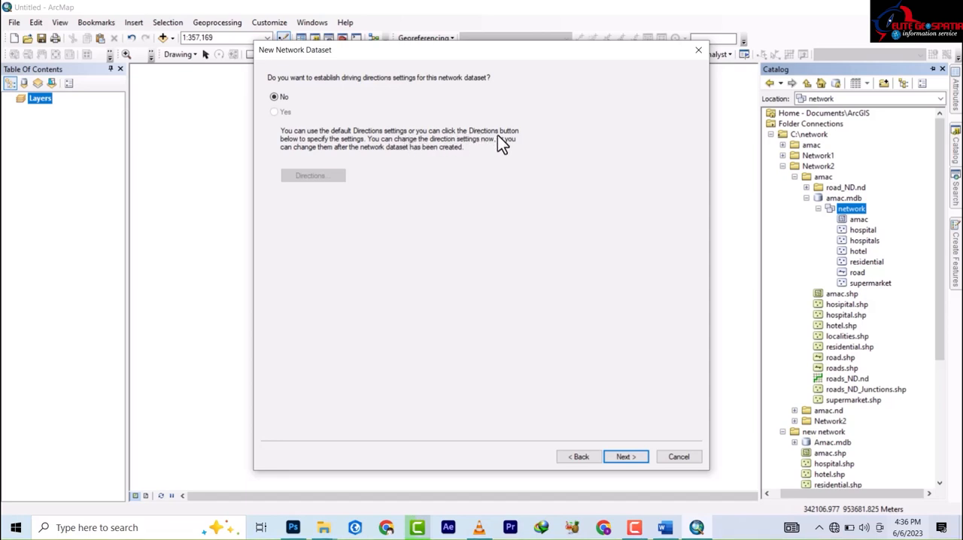
mouse_move(370, 152)
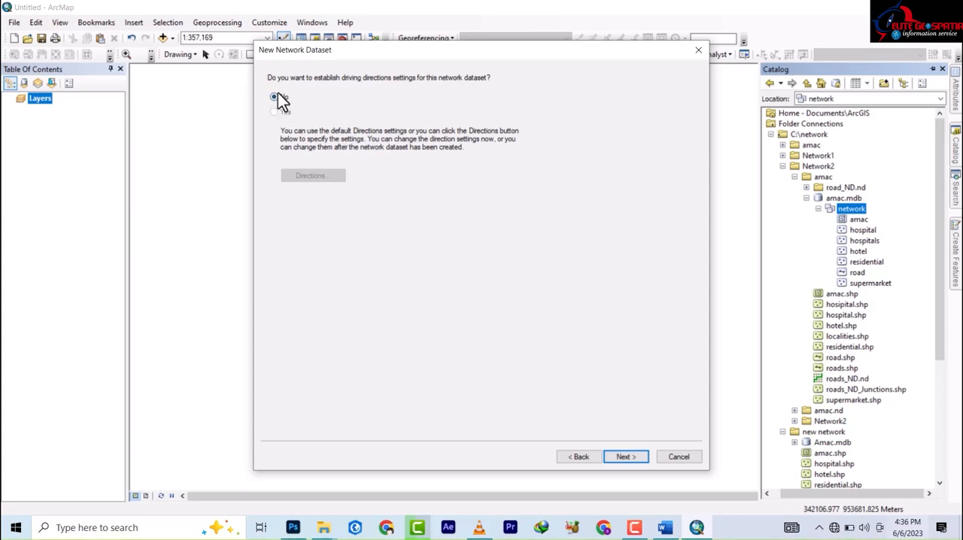
left_click(274, 97)
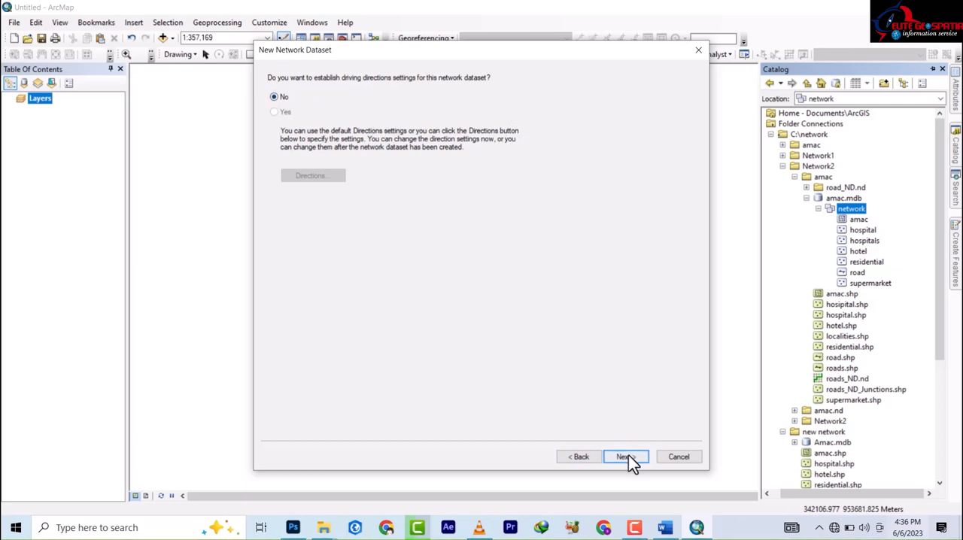
left_click(626, 457)
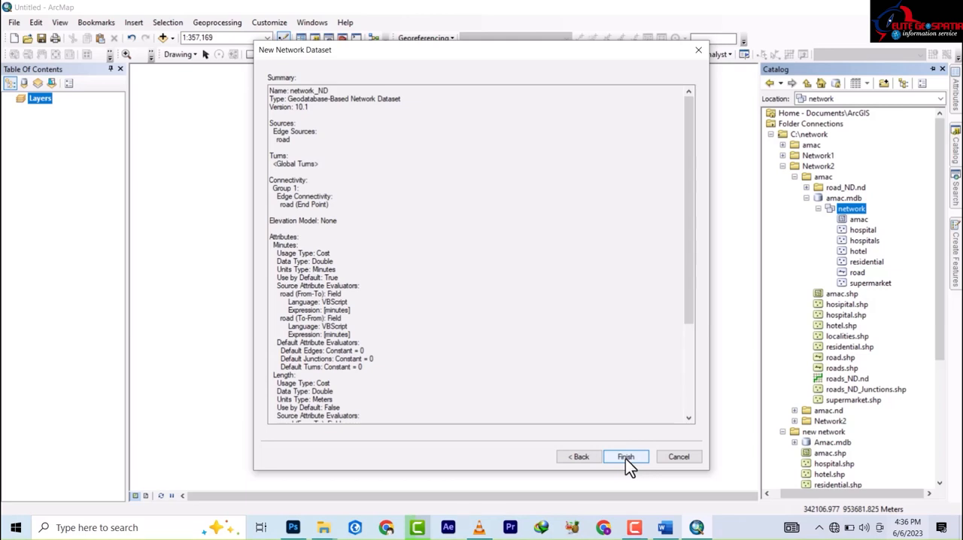
Finish and build network_ND, adding its participating feature classes to the map.
left_click(626, 458)
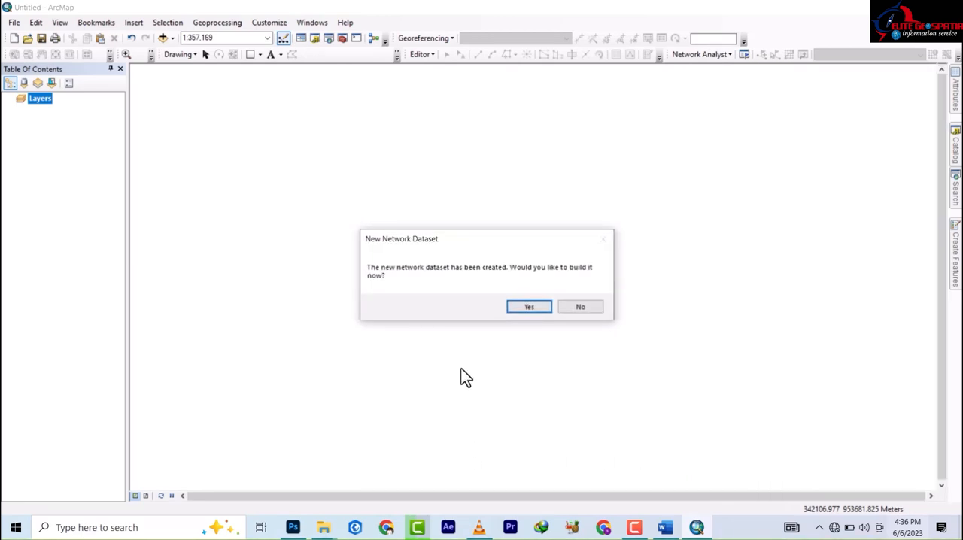
mouse_move(452, 286)
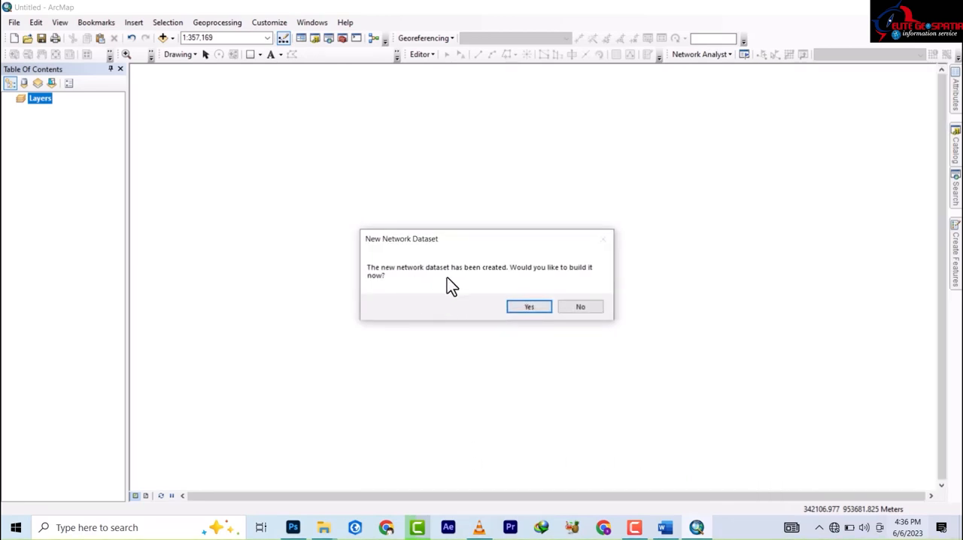
mouse_move(567, 280)
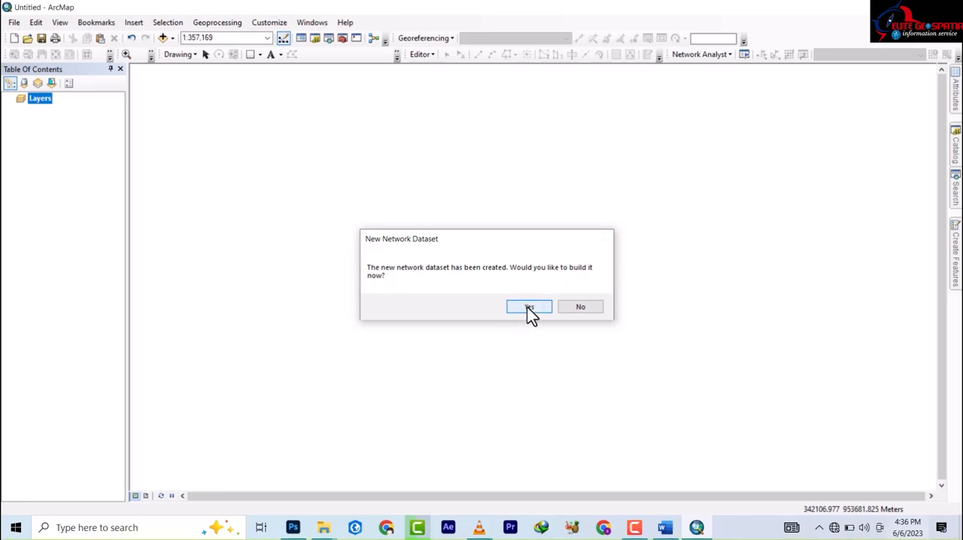
left_click(529, 307)
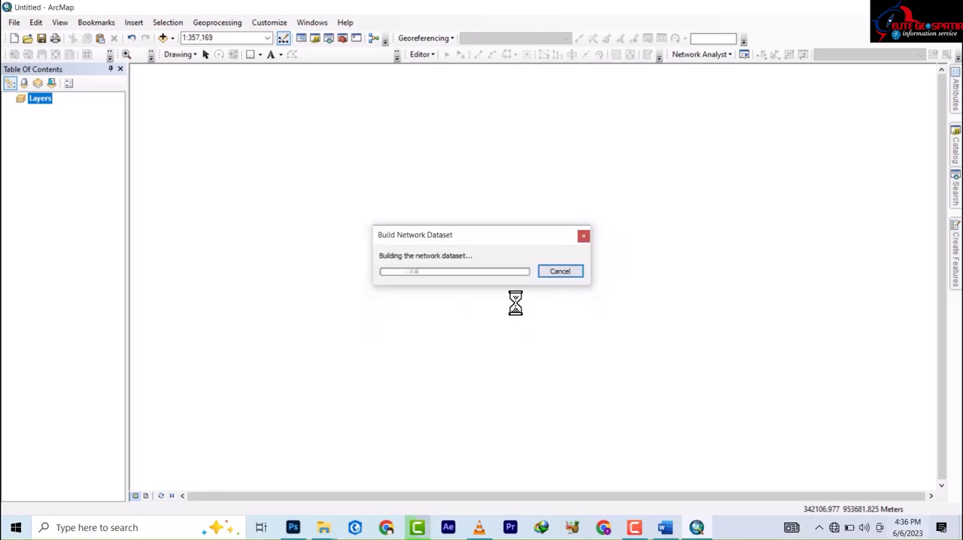
mouse_move(533, 294)
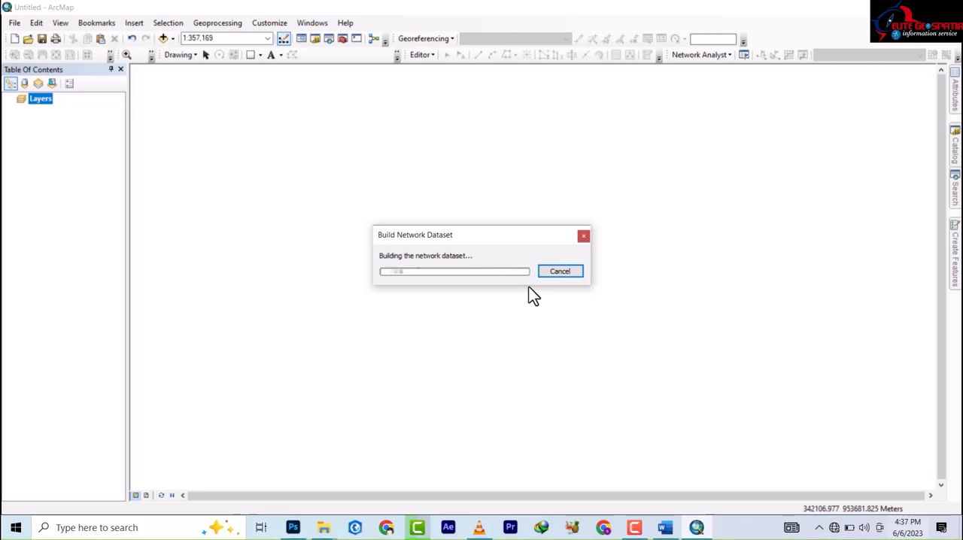
mouse_move(446, 247)
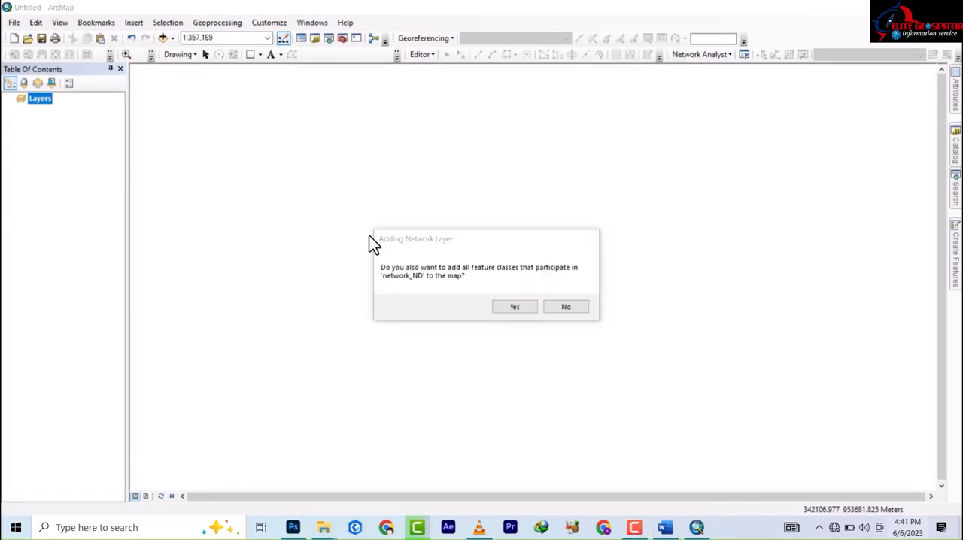
mouse_move(405, 283)
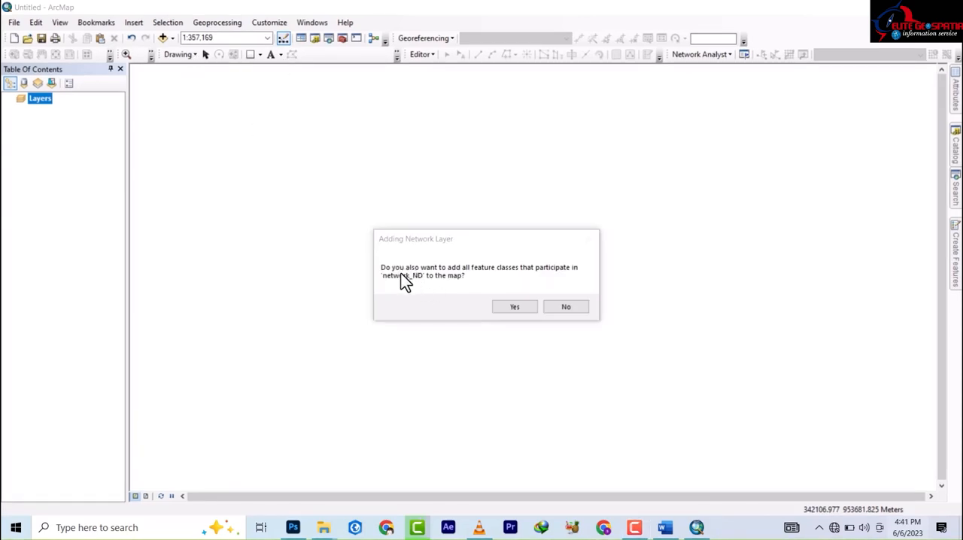
mouse_move(497, 283)
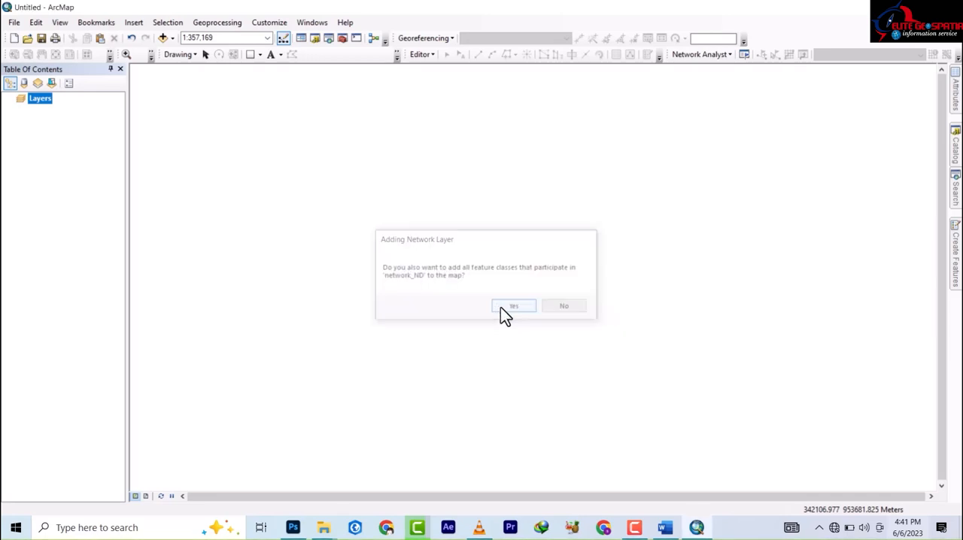
left_click(513, 305)
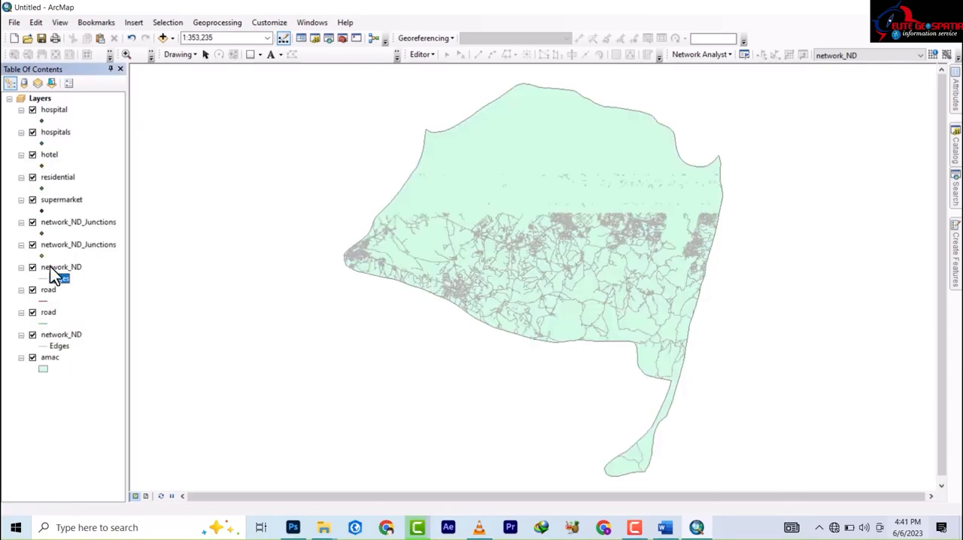
Zoom the map in on the network_ND layer from the Table of Contents.
right_click(48, 312)
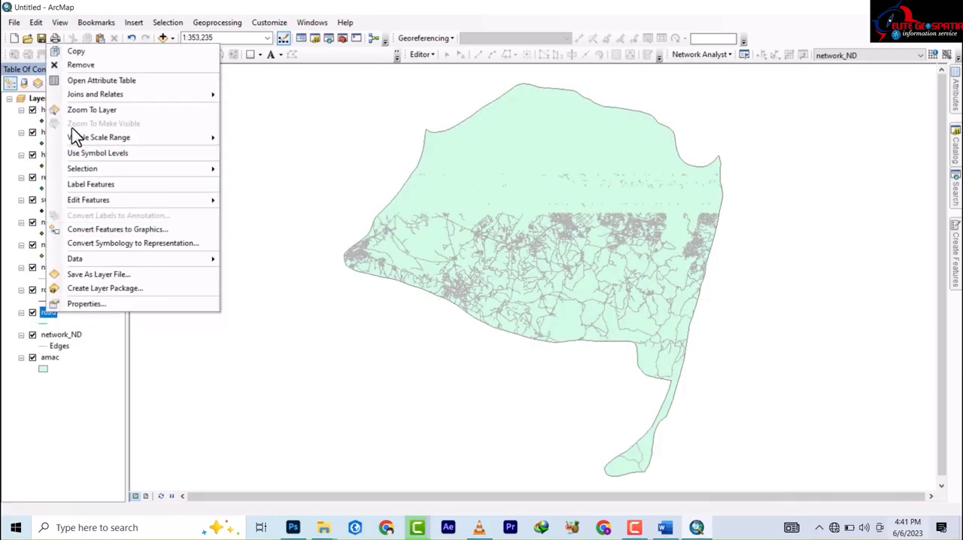
mouse_move(81, 65)
type("1:150,000")
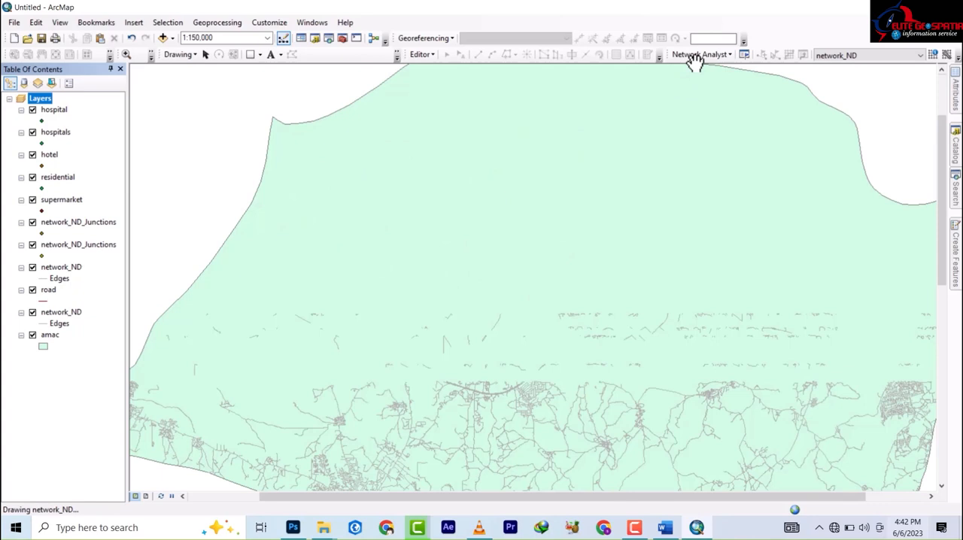
Create a new Route analysis layer and bring up the Load Locations dialog for its Stops.
left_click(700, 54)
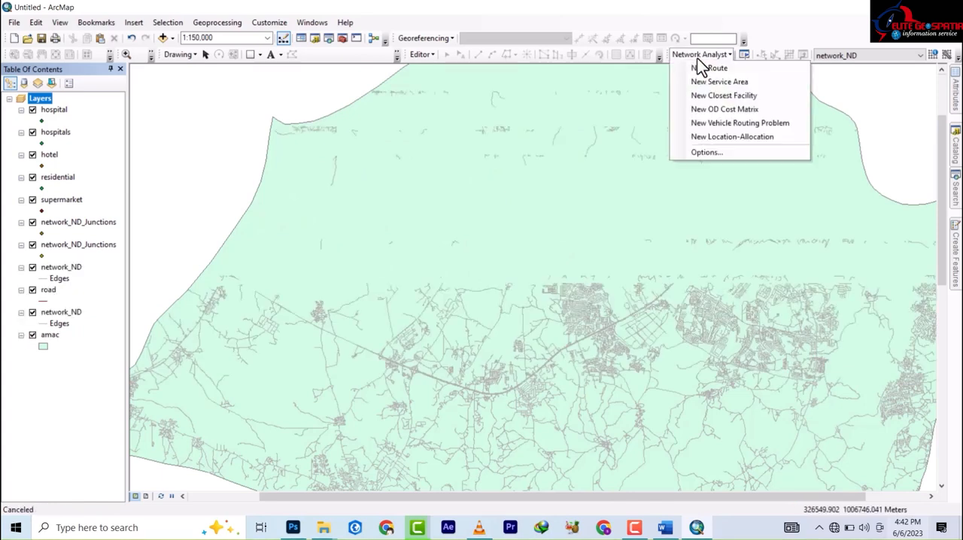
mouse_move(709, 68)
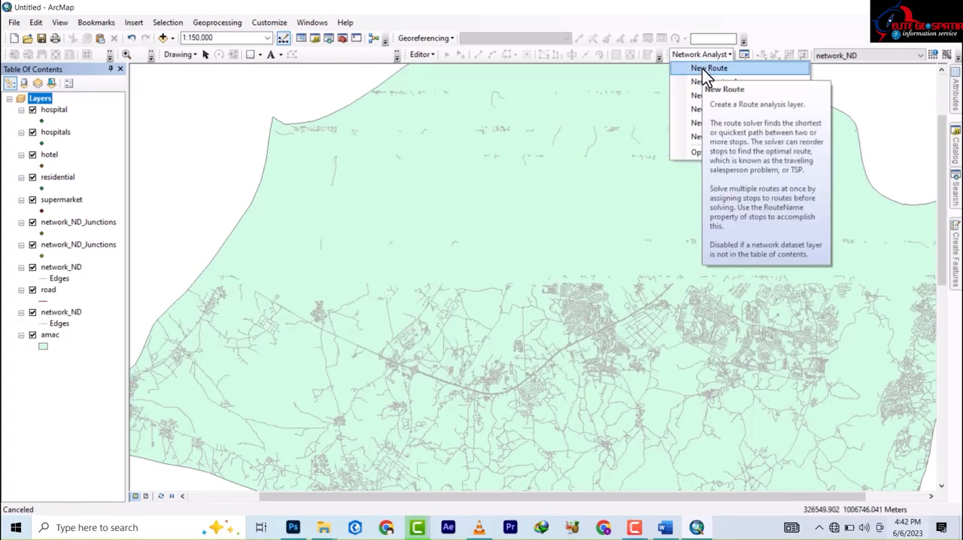
left_click(711, 67)
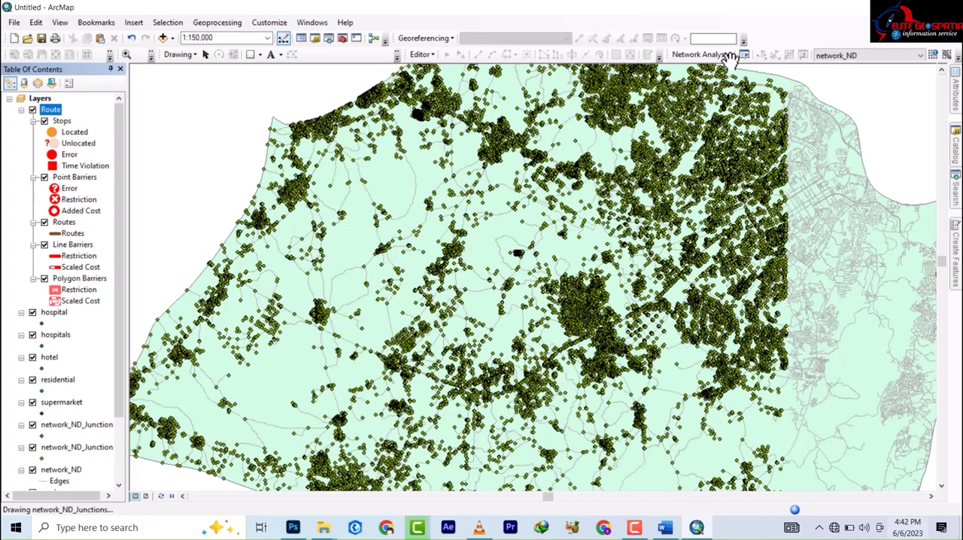
left_click(743, 54)
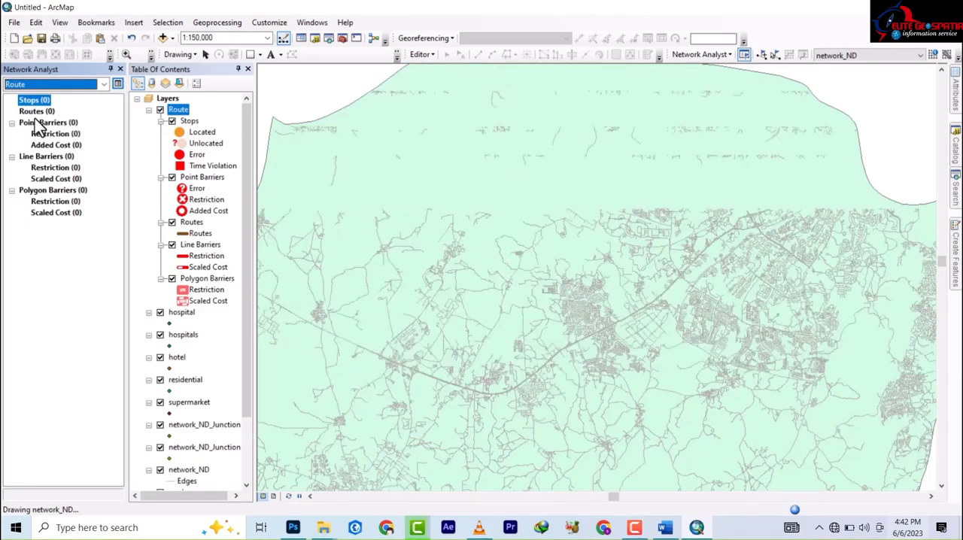
right_click(33, 99)
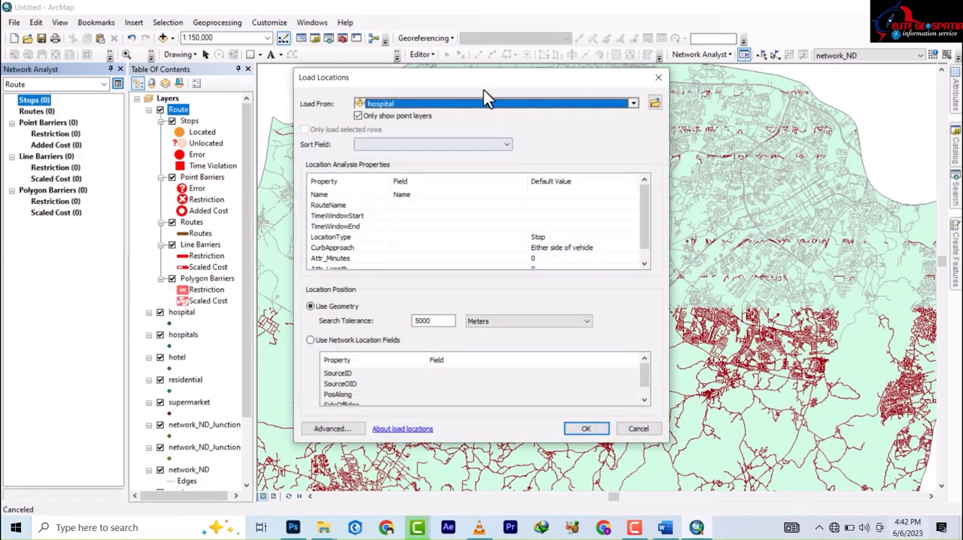
Load the hotel layer's locations into the Route as stops.
left_click(632, 102)
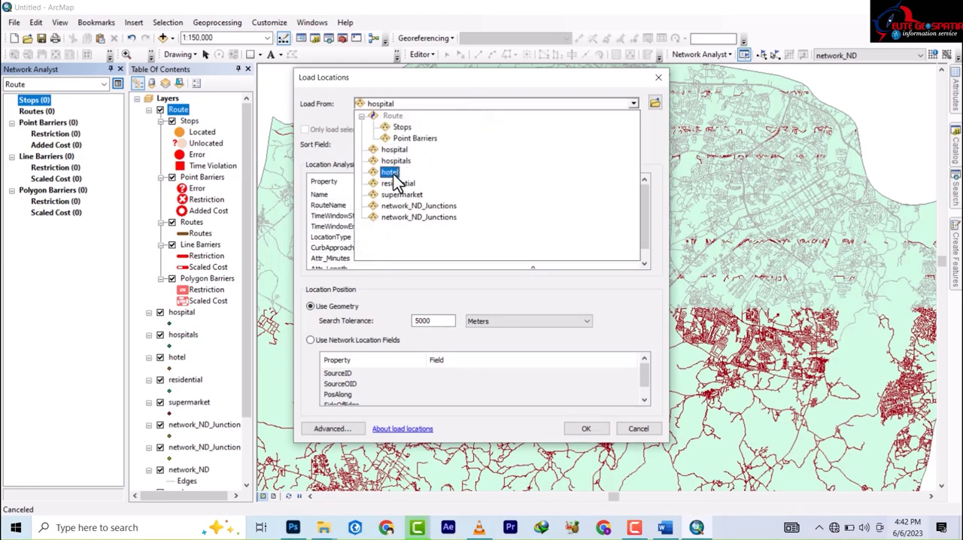
left_click(400, 194)
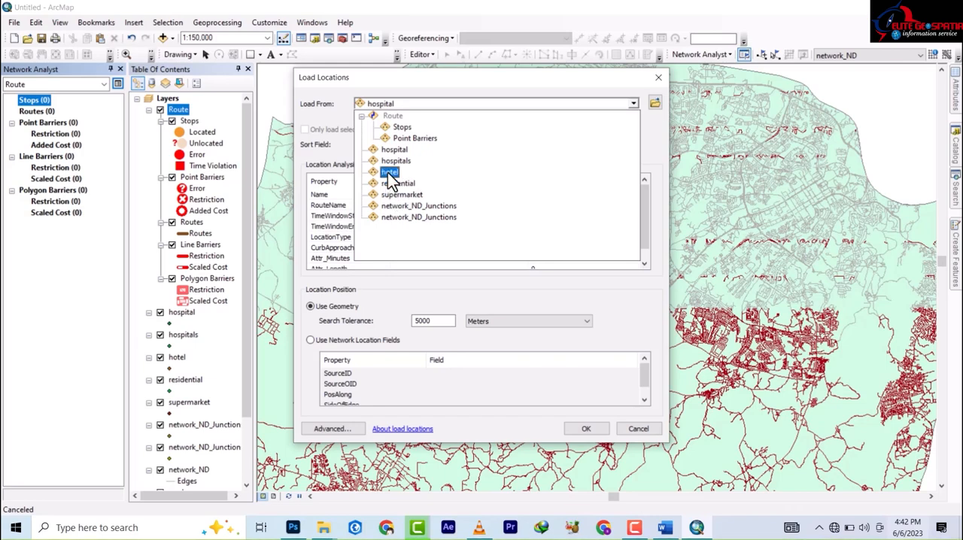
left_click(390, 171)
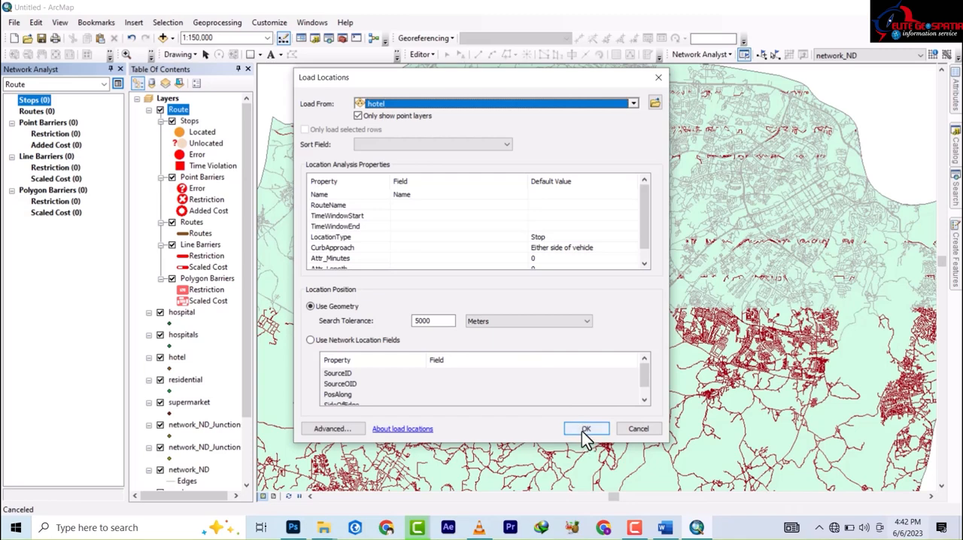
left_click(587, 427)
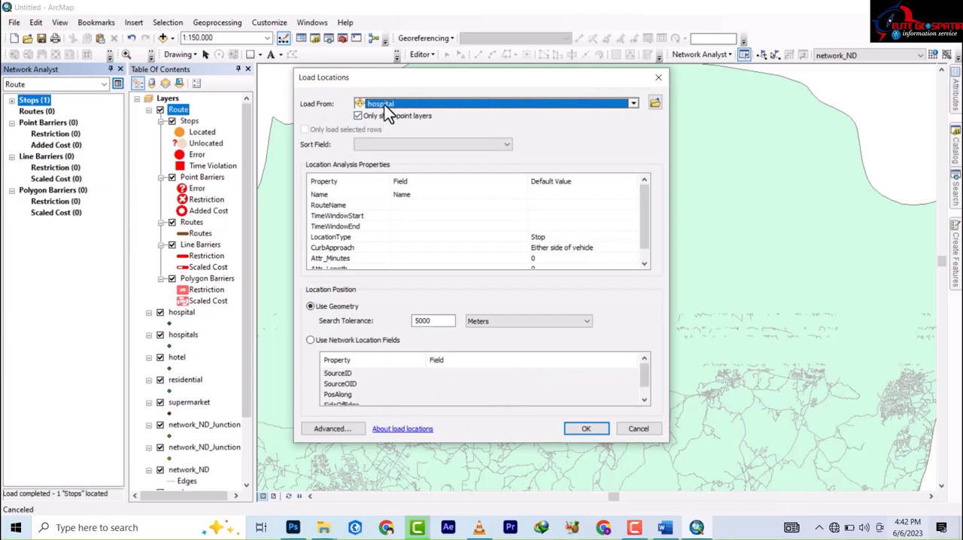
mouse_move(587, 429)
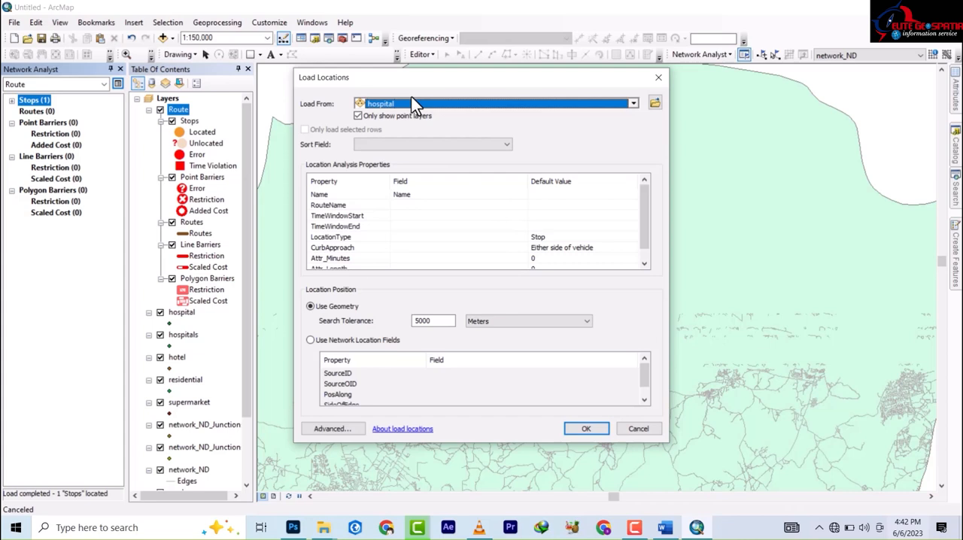
Load the hospitals and supermarket layers' locations as stops, giving three stops total.
left_click(632, 102)
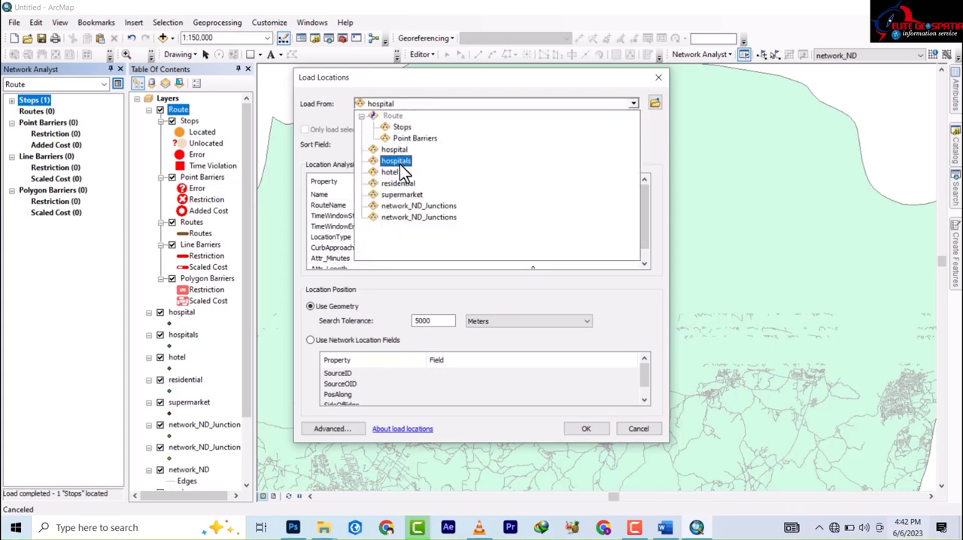
left_click(396, 160)
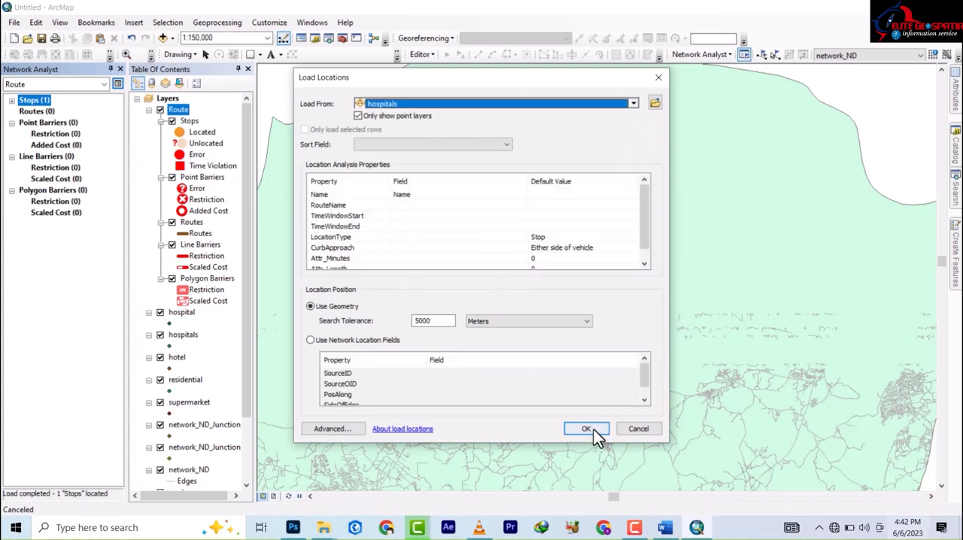
left_click(587, 429)
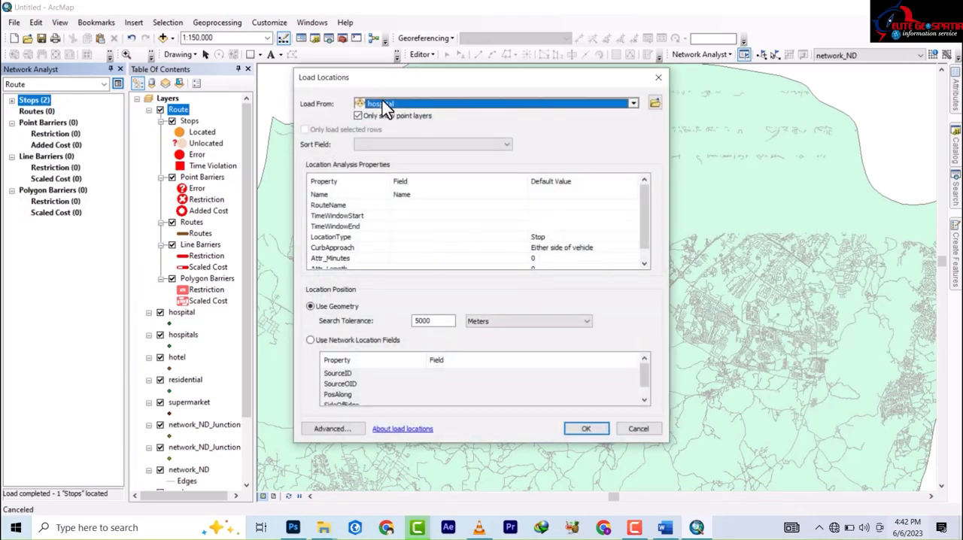
left_click(632, 103)
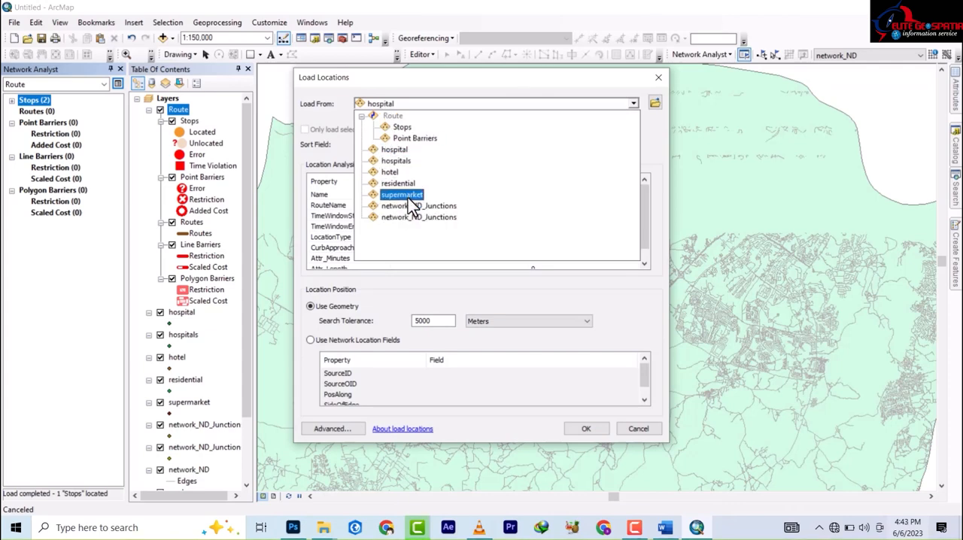
left_click(400, 194)
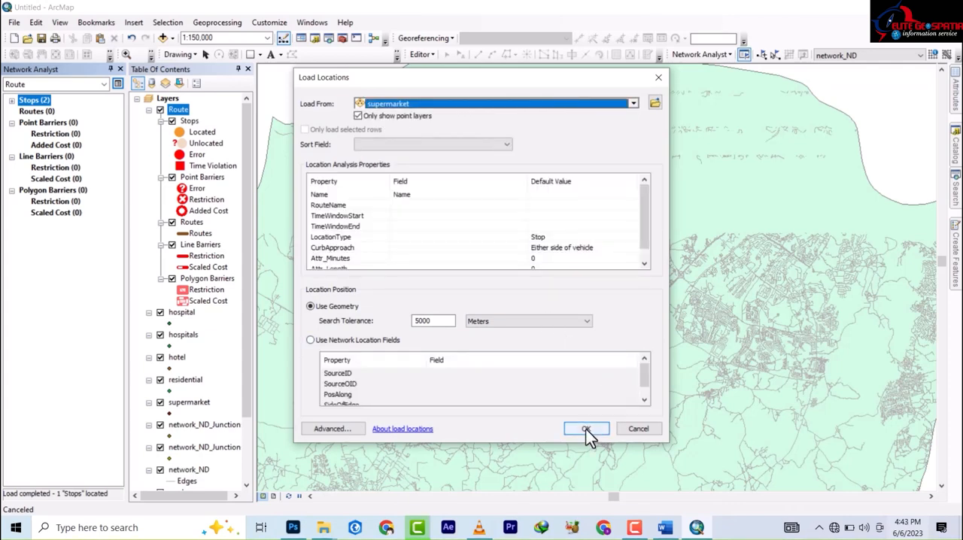
left_click(588, 428)
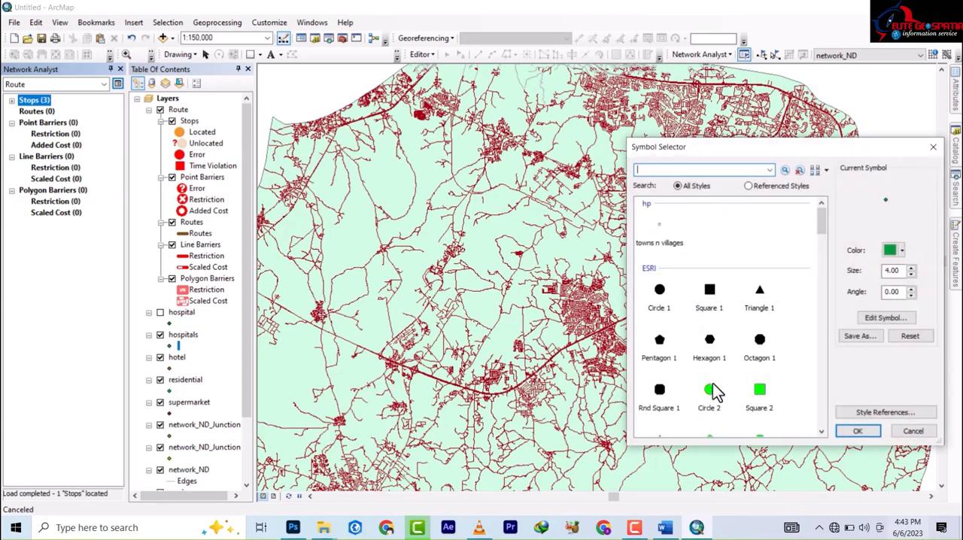
Give the hospitals a blue circle symbol and choose an octagon symbol for the hotel.
left_click(901, 250)
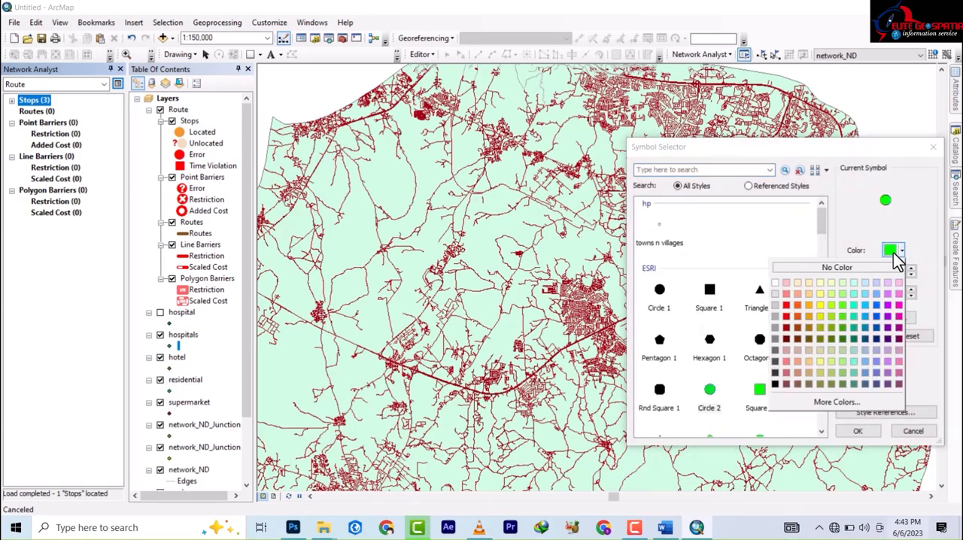
left_click(876, 309)
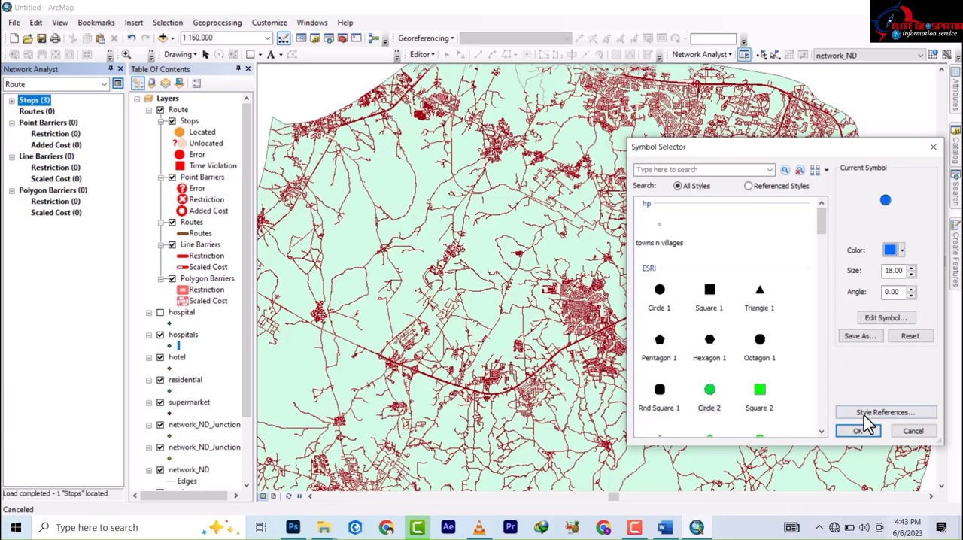
left_click(861, 431)
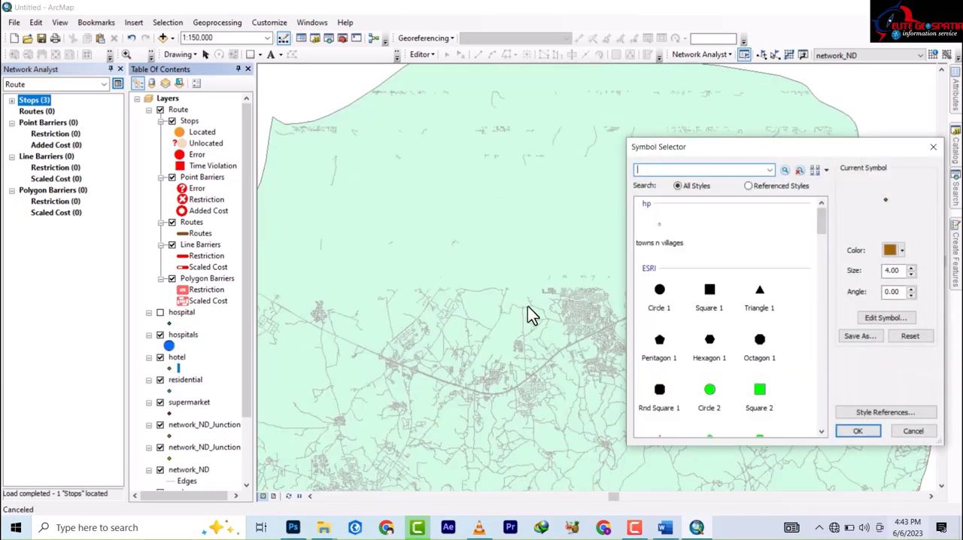
left_click(759, 338)
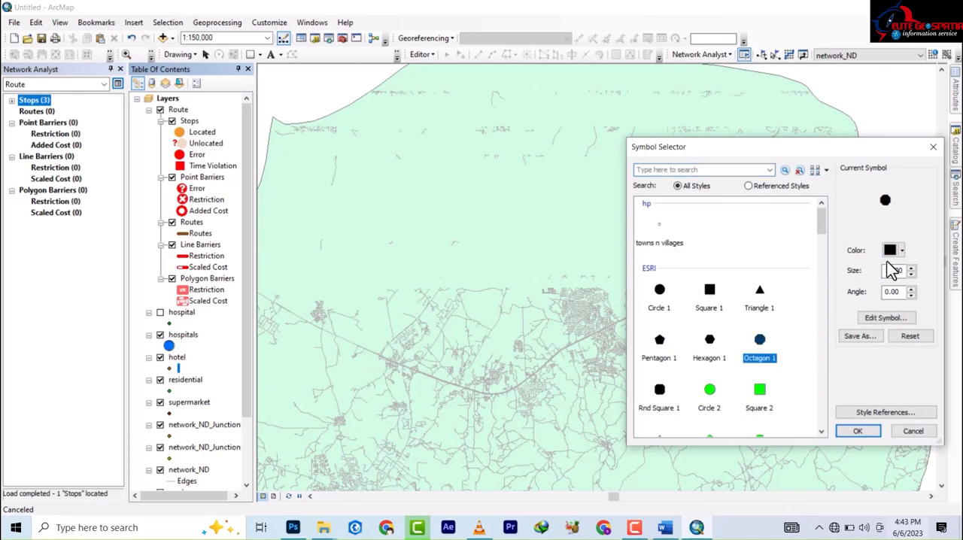
left_click(902, 249)
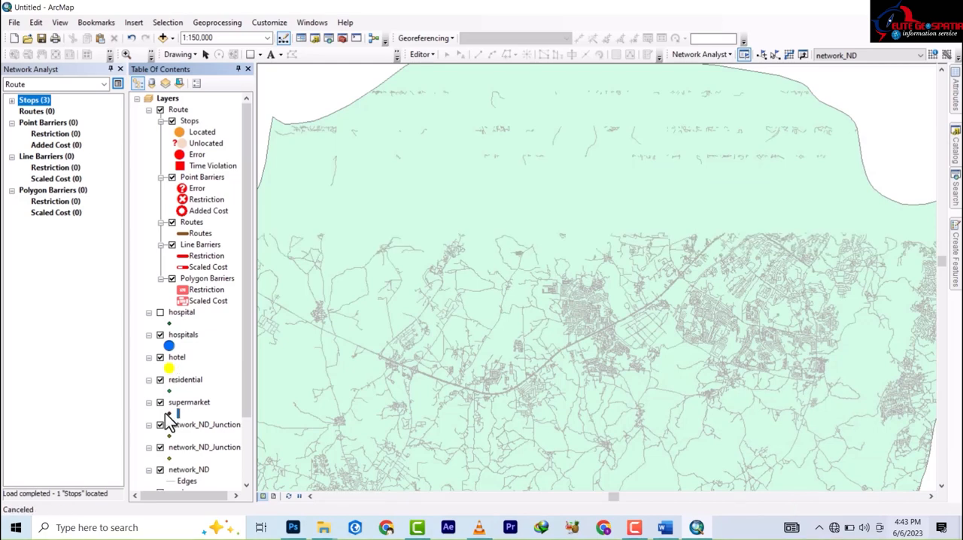
Draw the supermarket points with a red circle symbol of size 18.
left_click(168, 412)
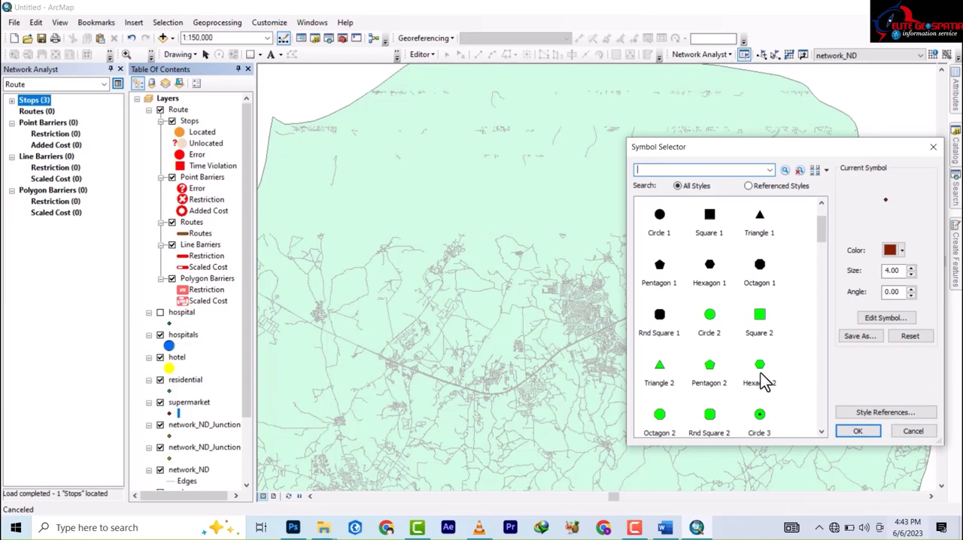
left_click(901, 250)
type("18")
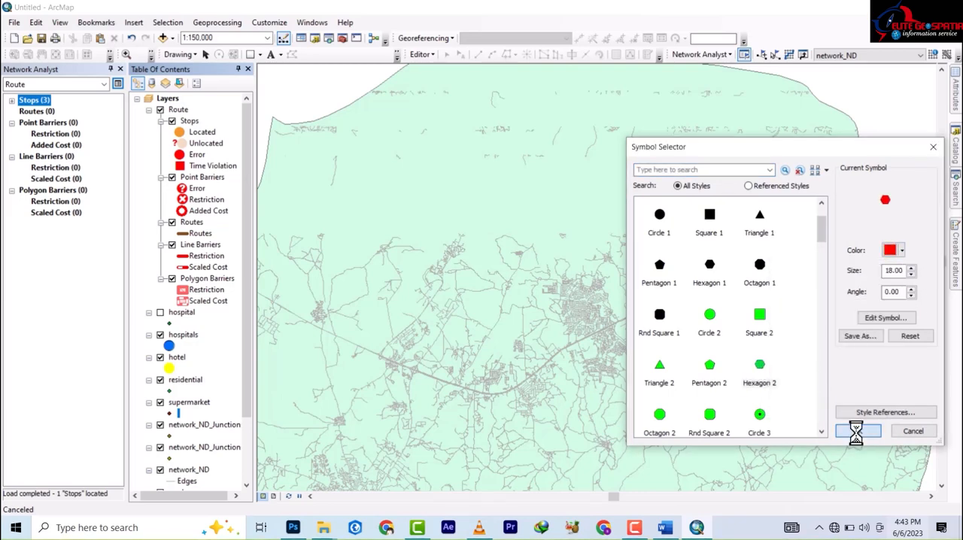
left_click(857, 431)
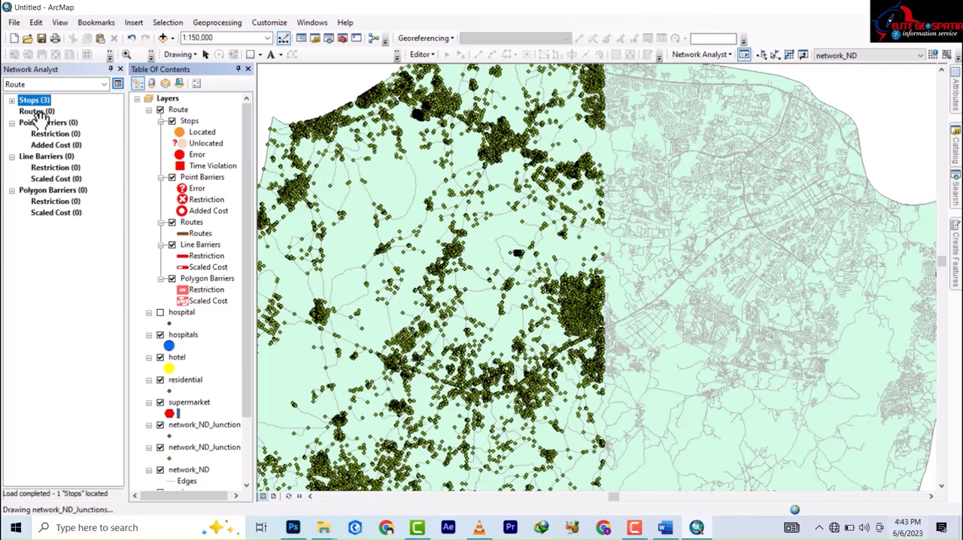
scroll("down", 3)
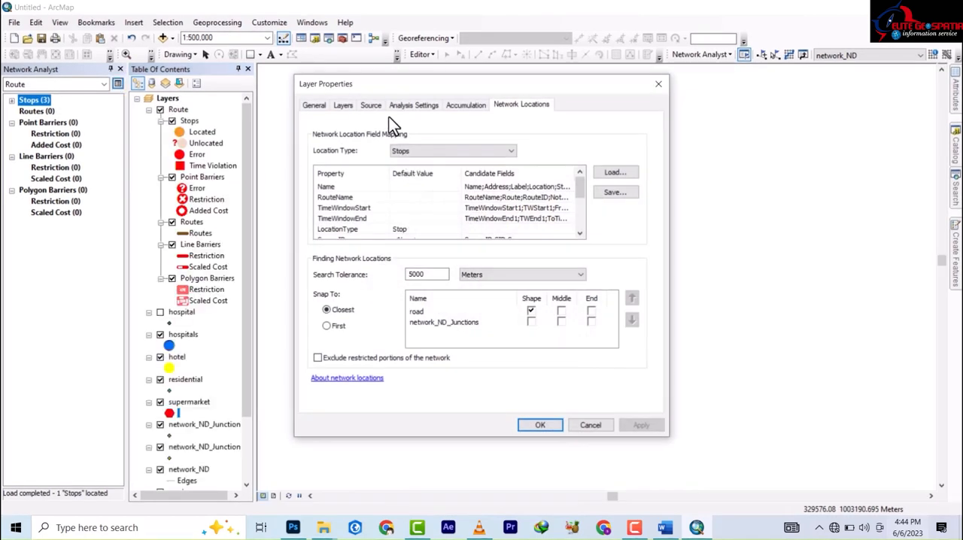
mouse_move(463, 120)
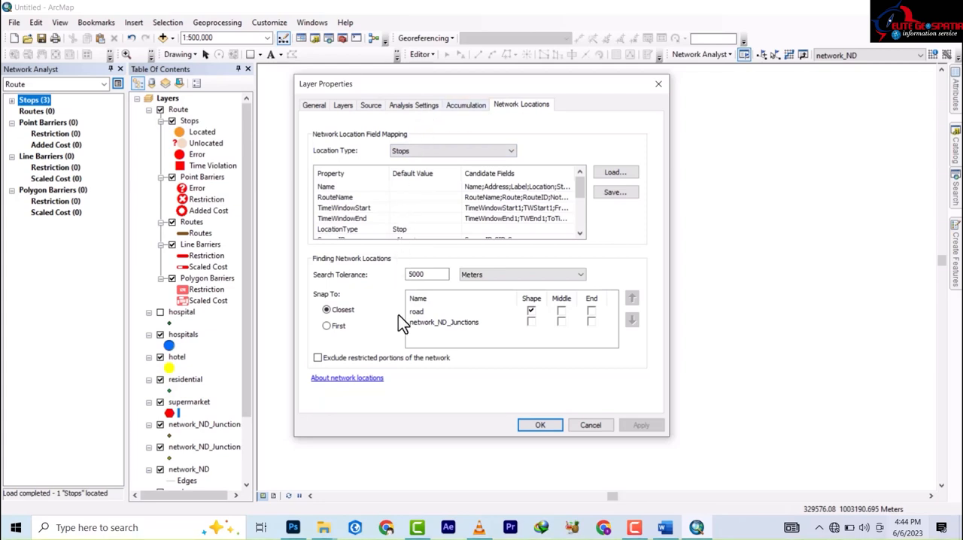
mouse_move(344, 323)
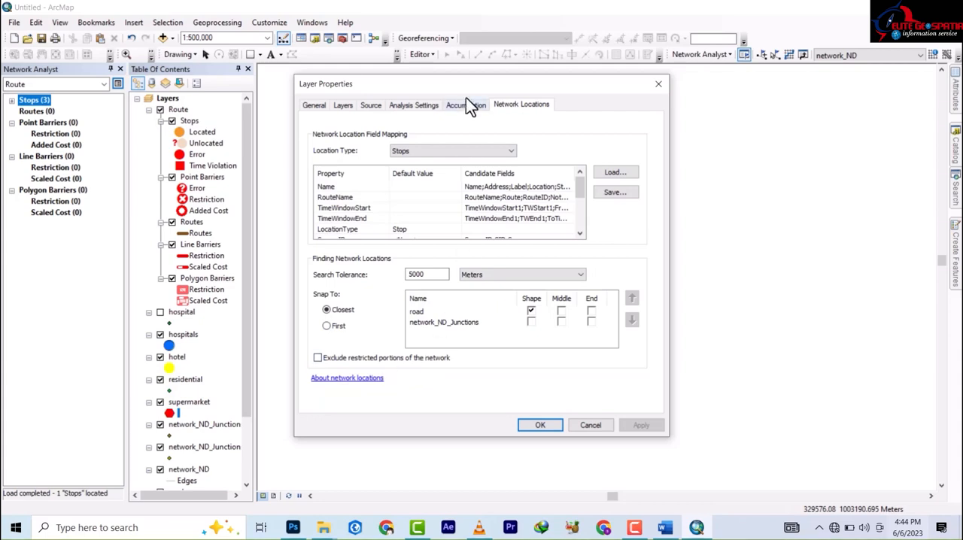
Set the route analysis impedance to Minutes and confirm the layer properties.
left_click(413, 105)
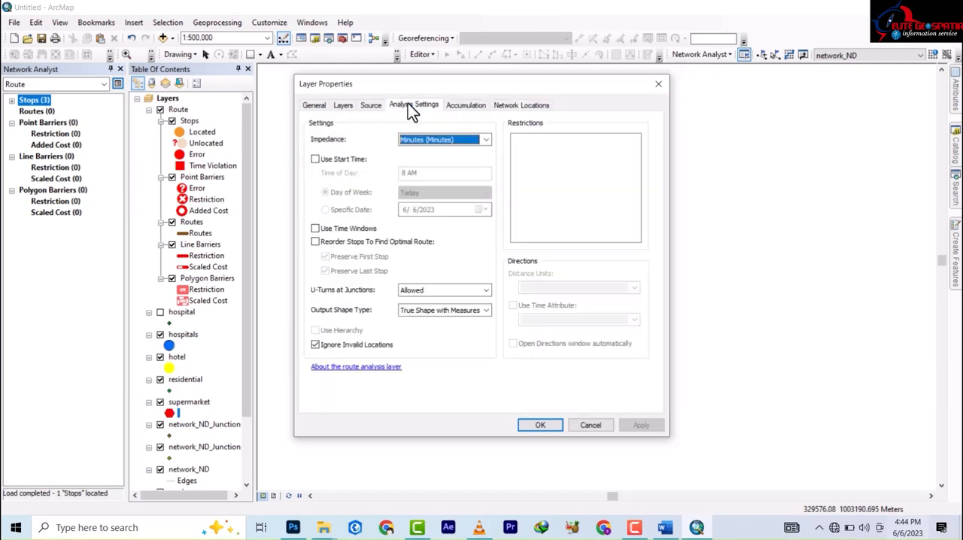
left_click(485, 138)
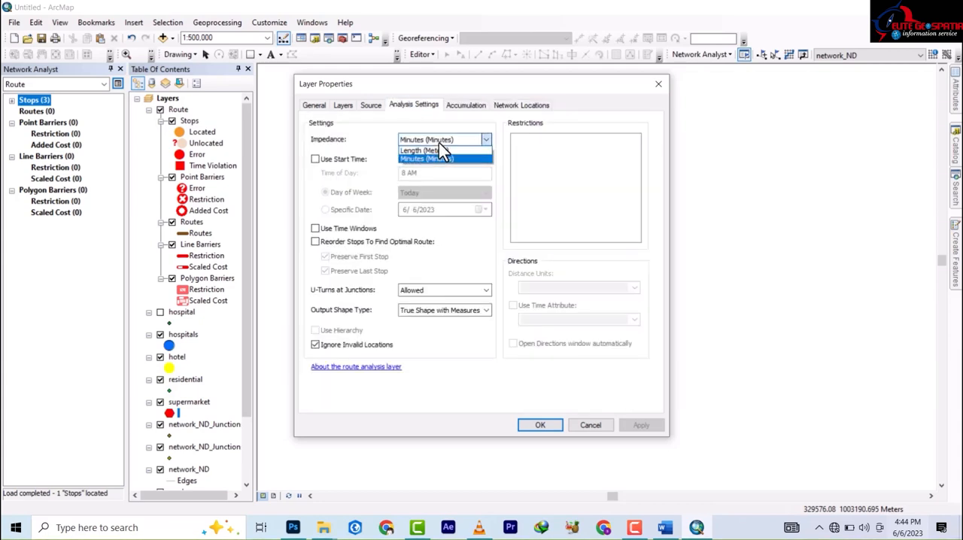
left_click(427, 160)
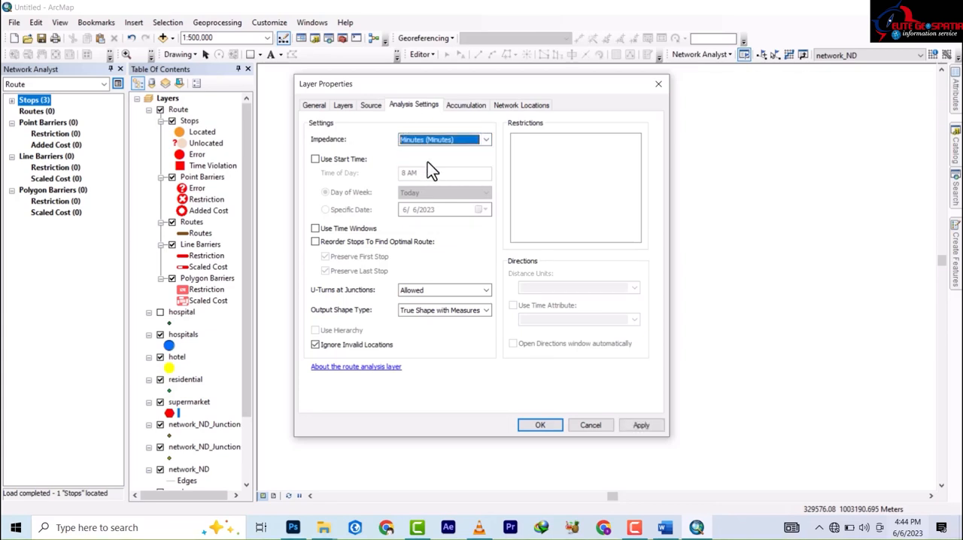
mouse_move(539, 419)
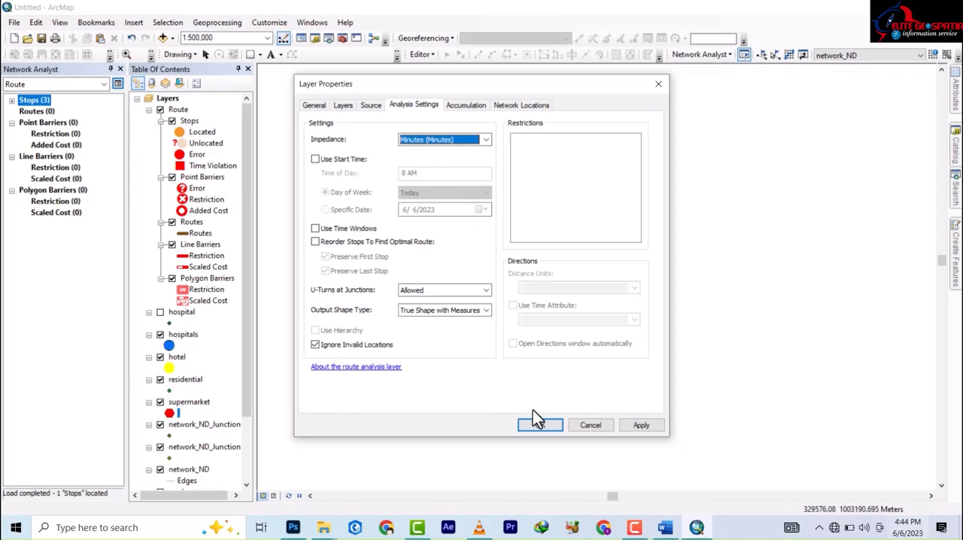
left_click(539, 424)
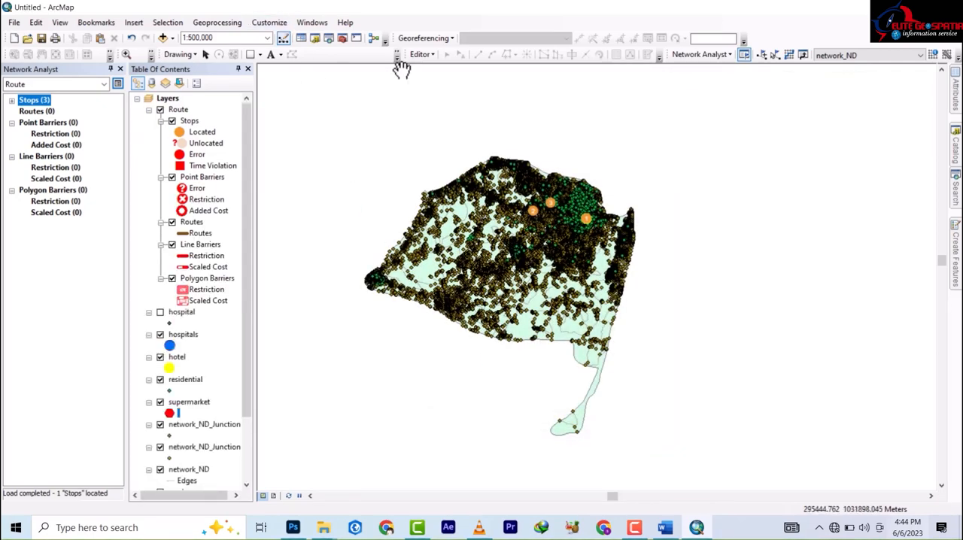
mouse_move(789, 54)
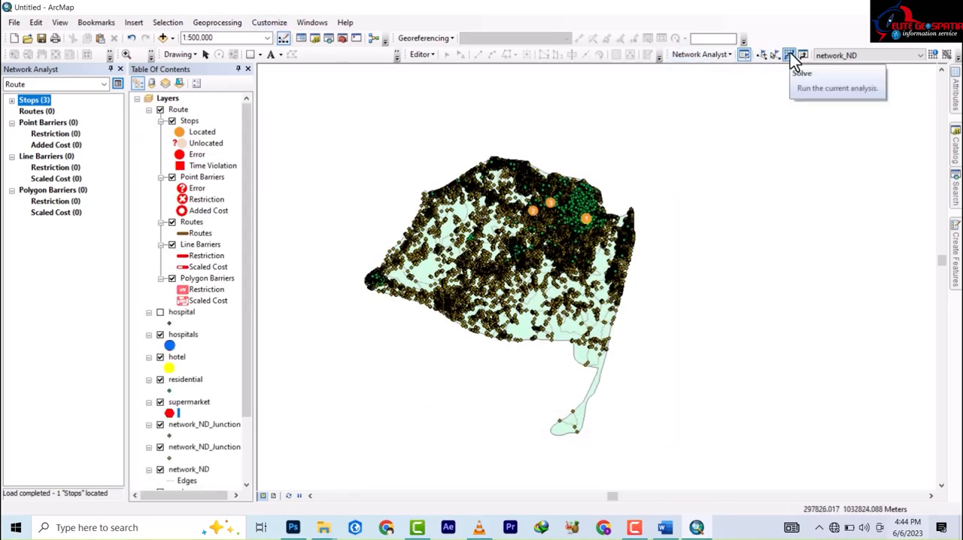
Solve the route through the three stops and zoom in on the resulting line.
left_click(789, 54)
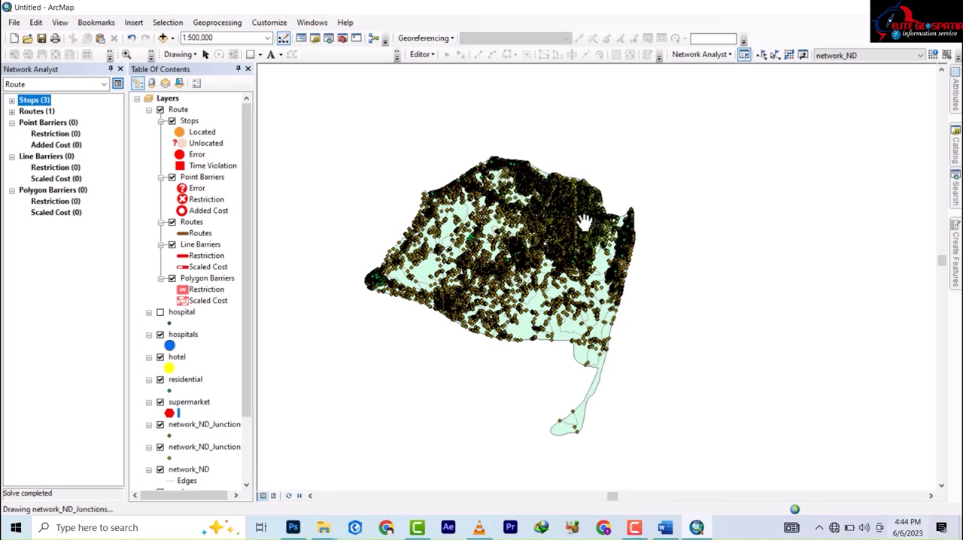
scroll("up", 3)
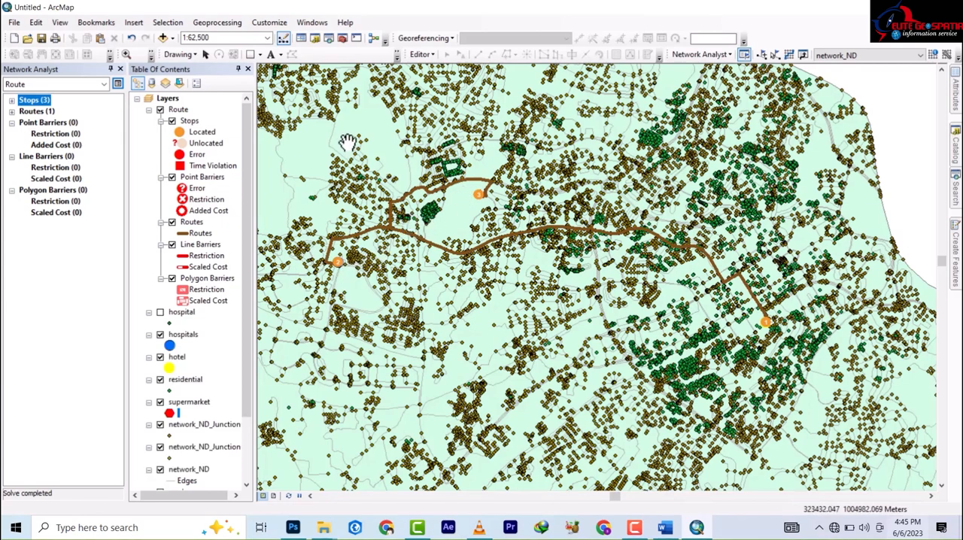
mouse_move(205, 229)
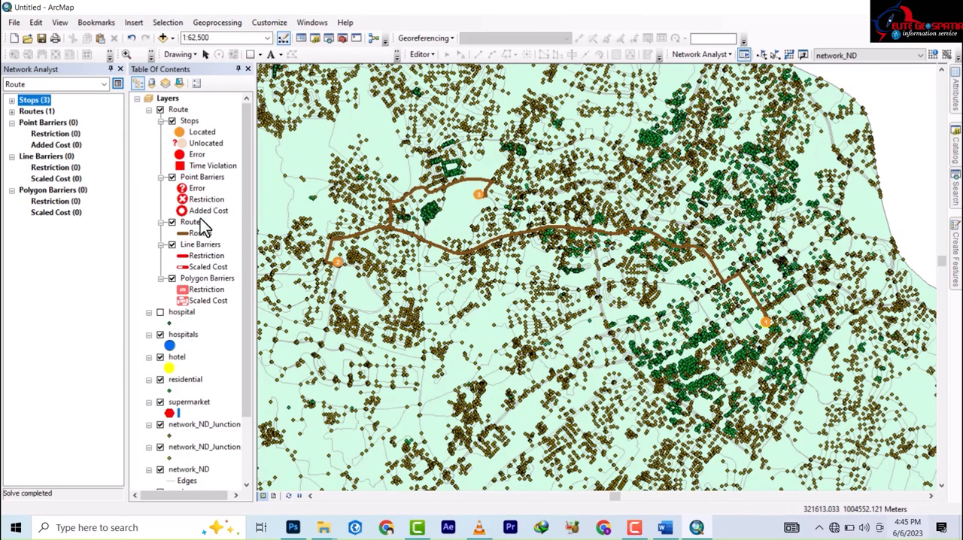
mouse_move(193, 186)
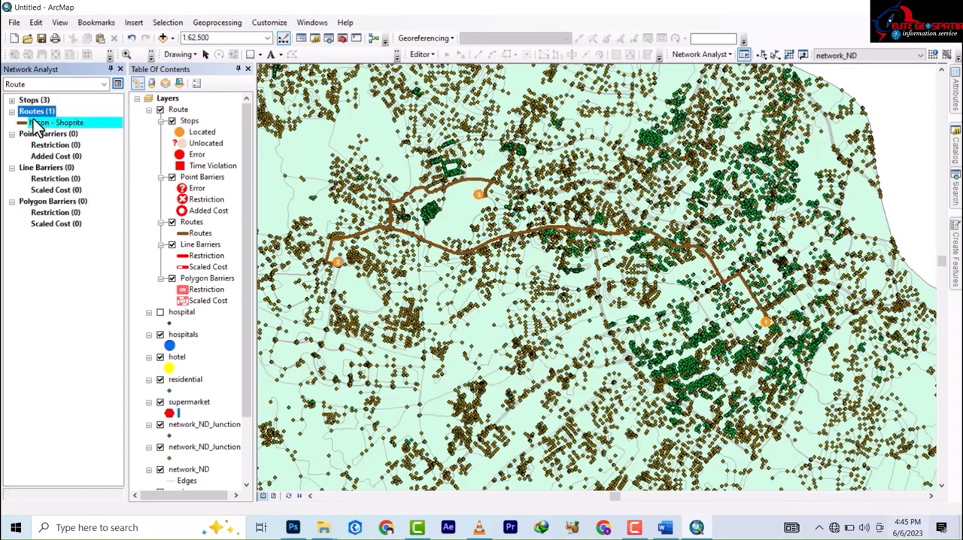
right_click(57, 122)
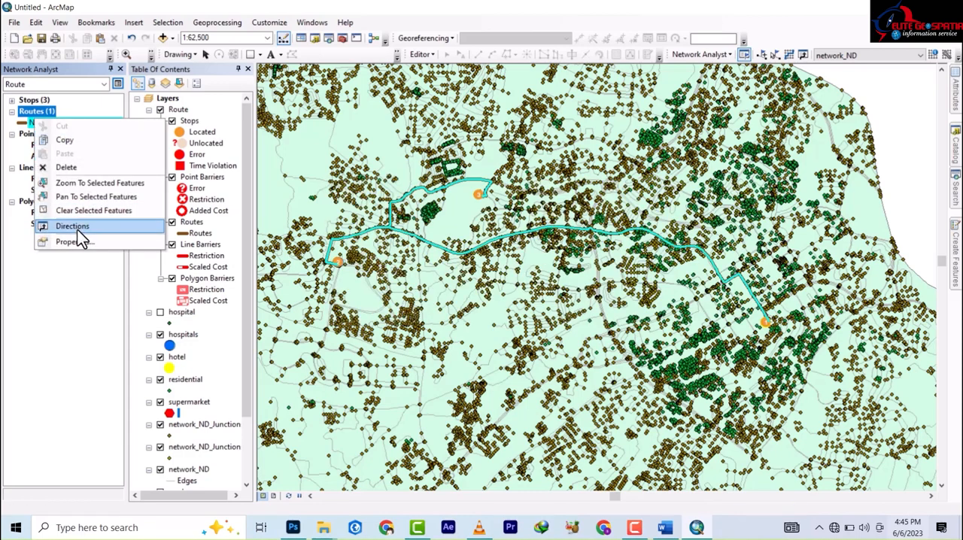
left_click(72, 226)
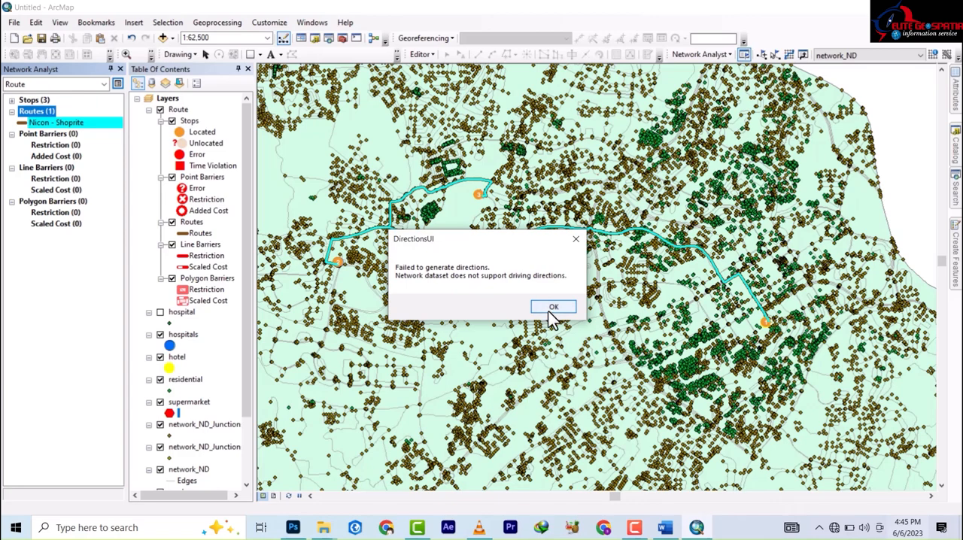
left_click(554, 307)
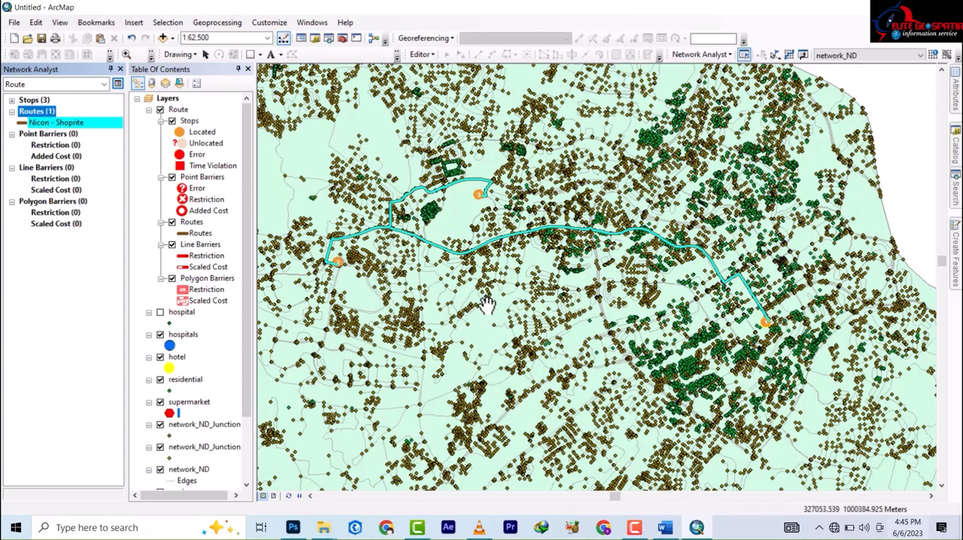
mouse_move(105, 138)
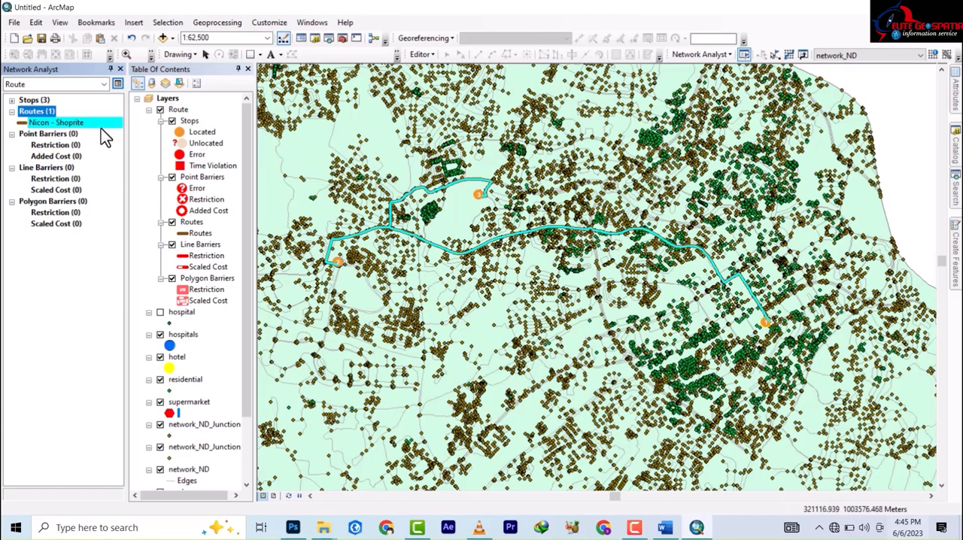
right_click(58, 121)
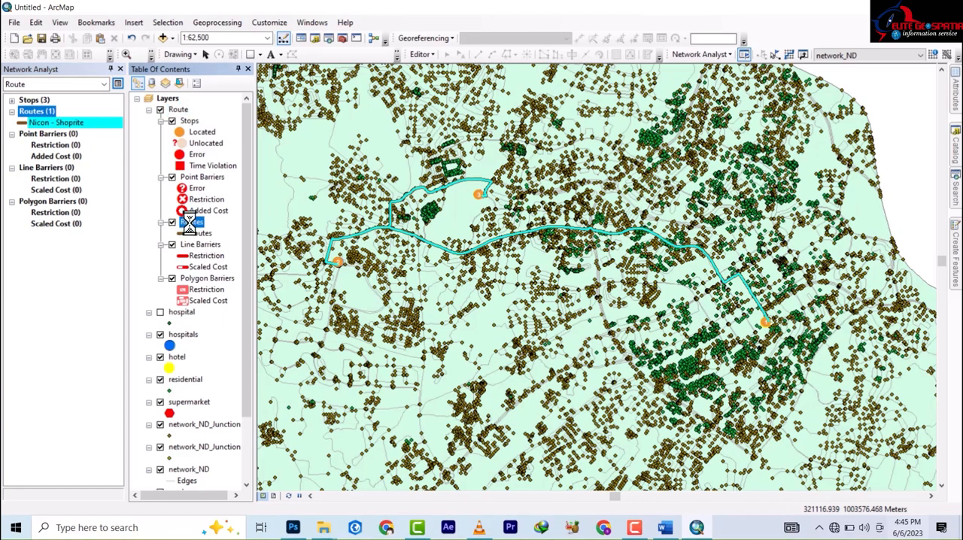
right_click(193, 221)
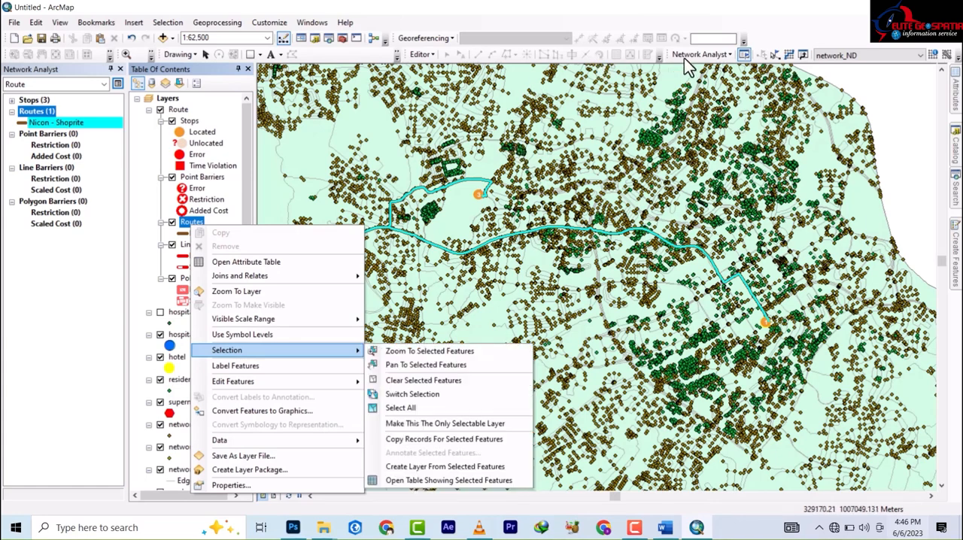
Show the Network Analyst list of new analysis types (route, service area, location-allocation).
left_click(700, 54)
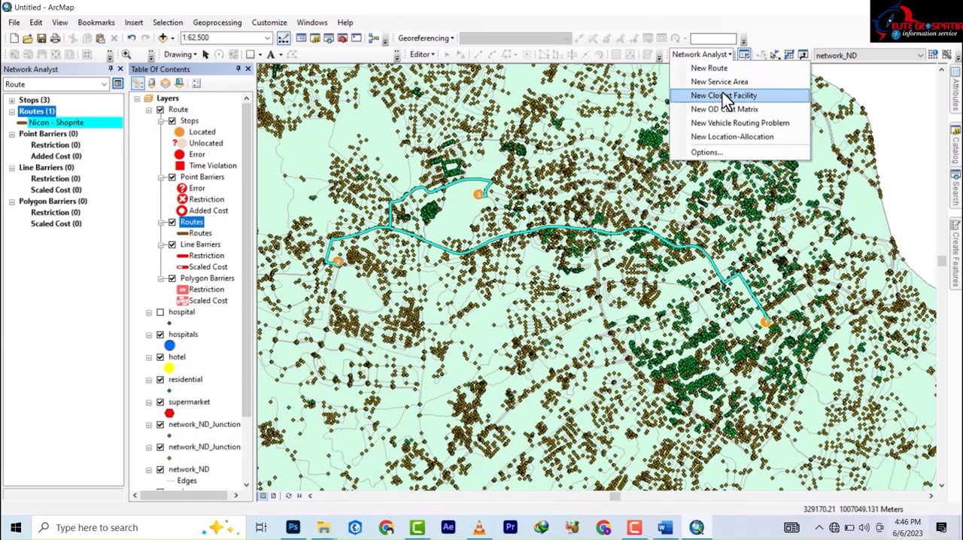
mouse_move(720, 82)
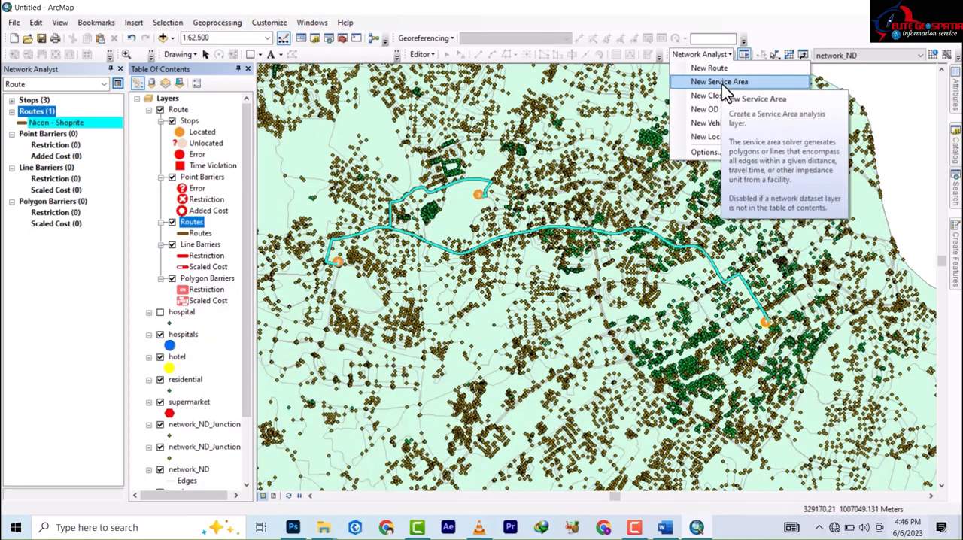
mouse_move(741, 124)
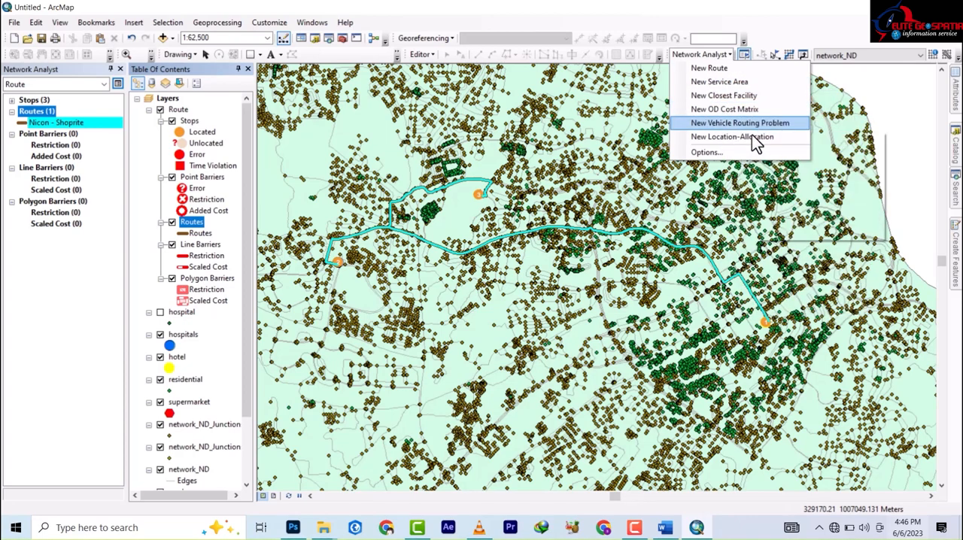
mouse_move(731, 137)
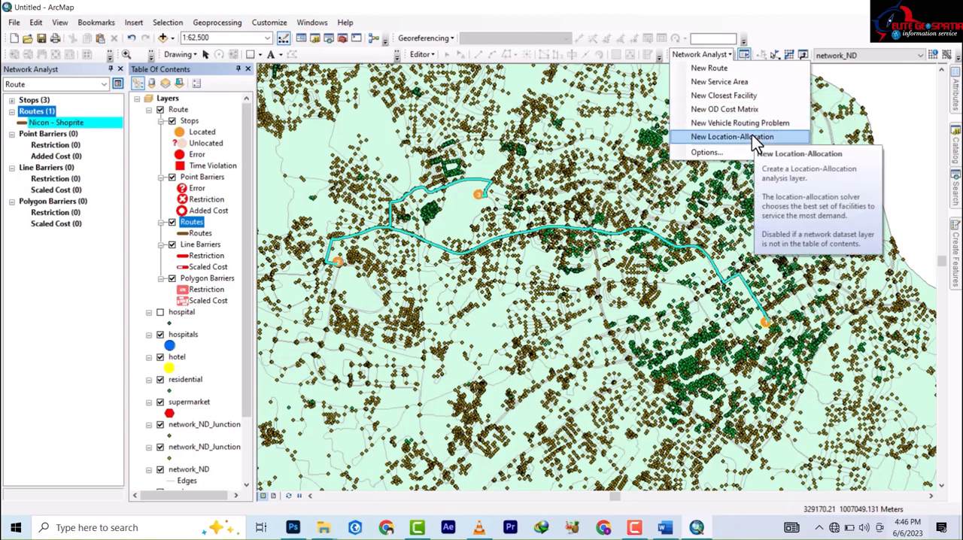
mouse_move(721, 155)
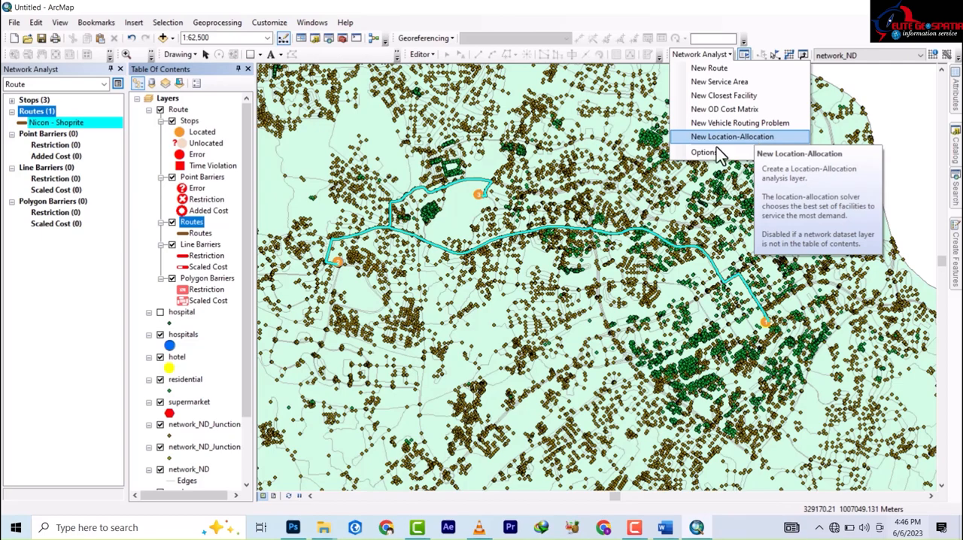